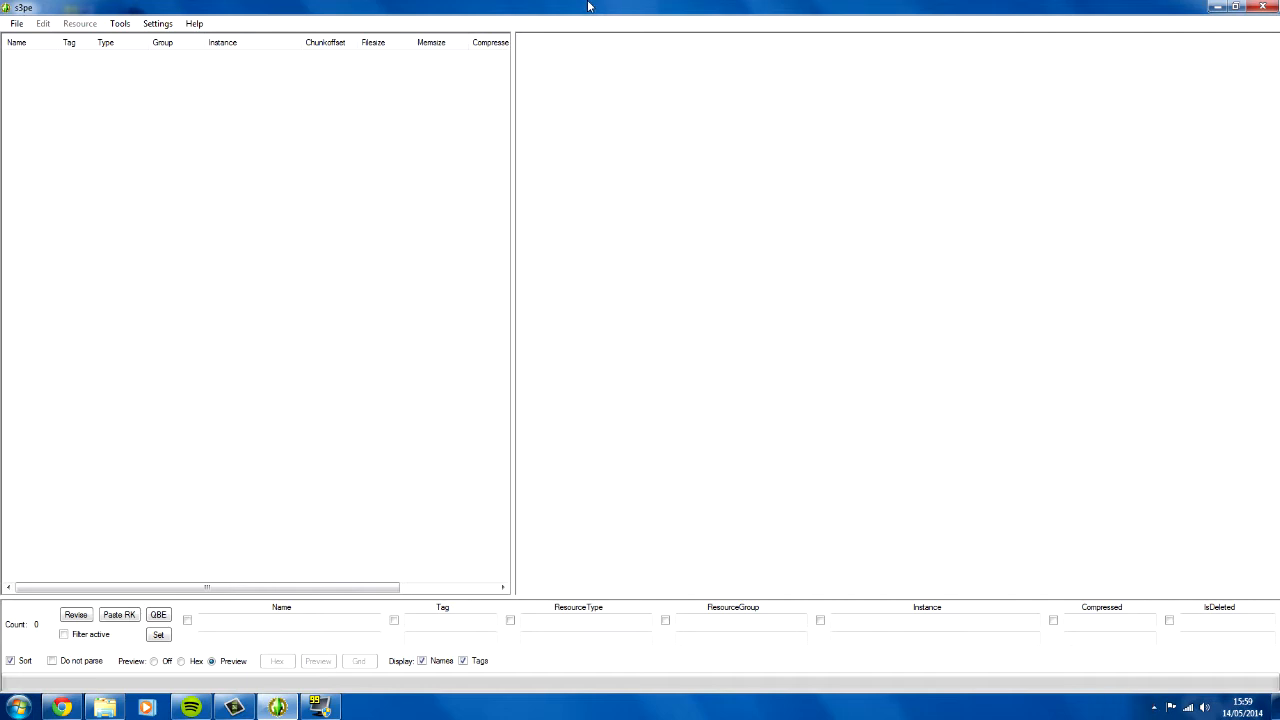
{"action": "mouse_move", "coordinate": [477, 11]}
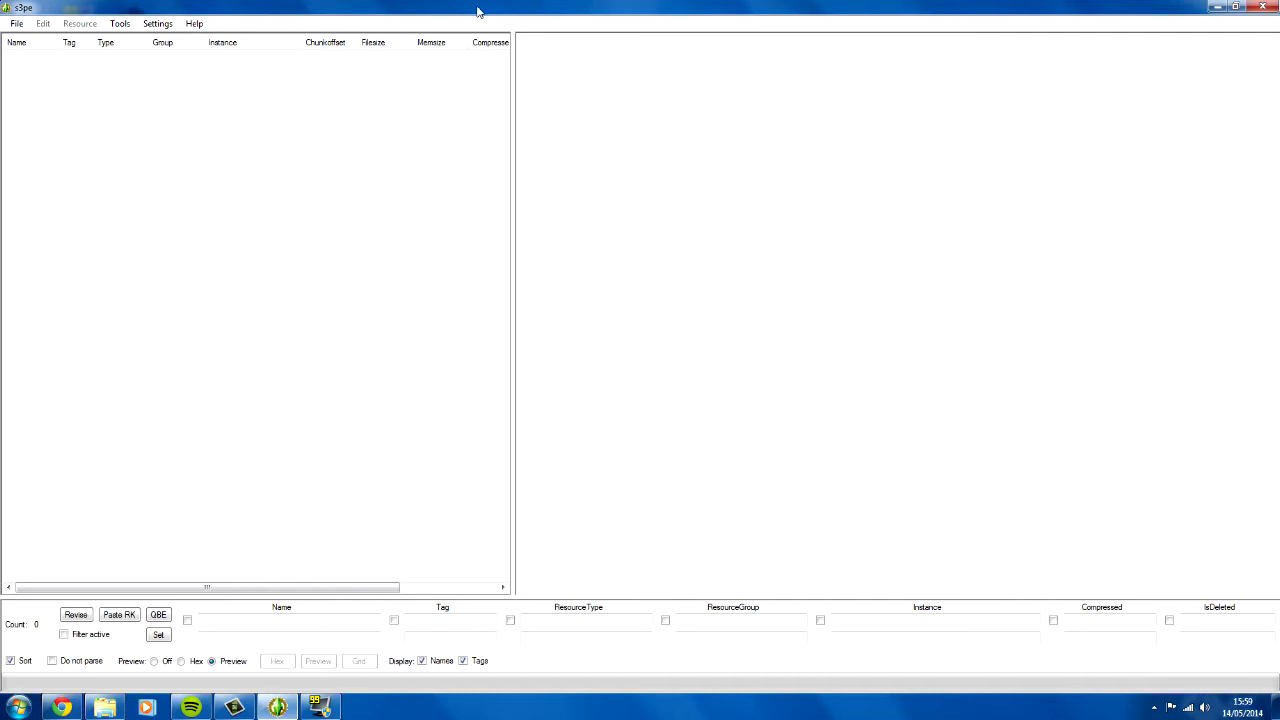
{"action": "mouse_move", "coordinate": [434, 28]}
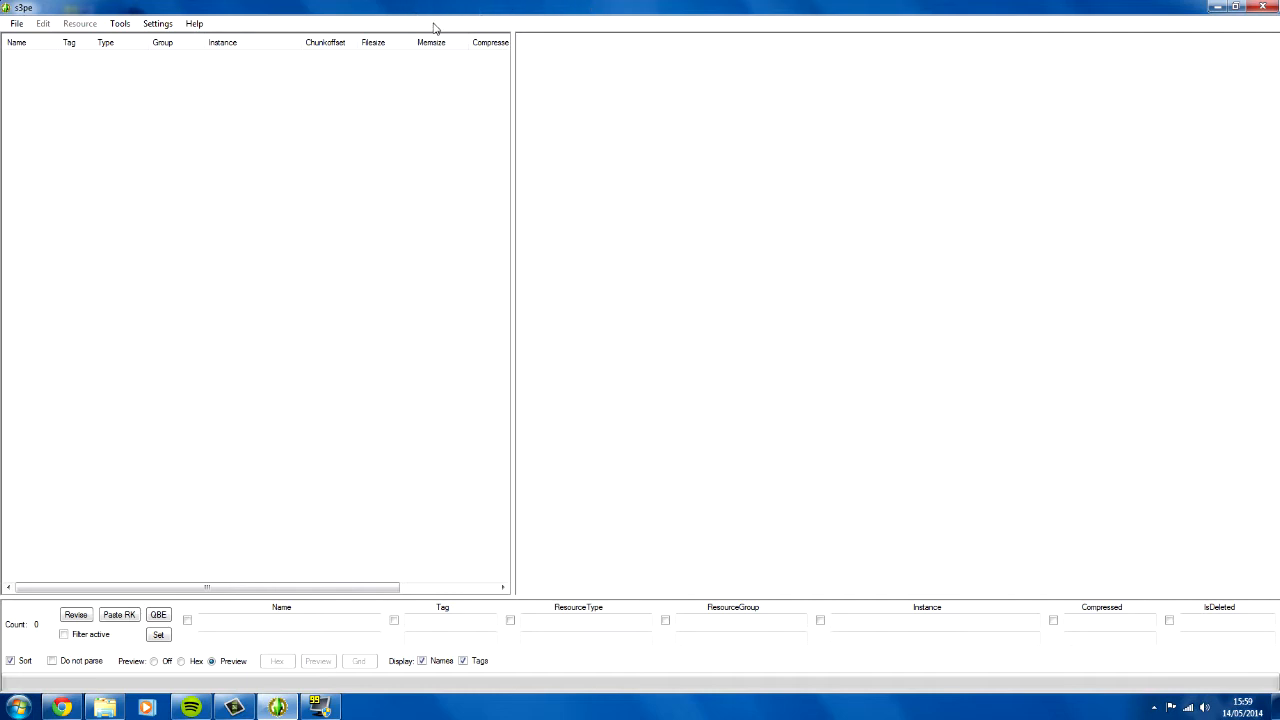
{"action": "mouse_move", "coordinate": [338, 7]}
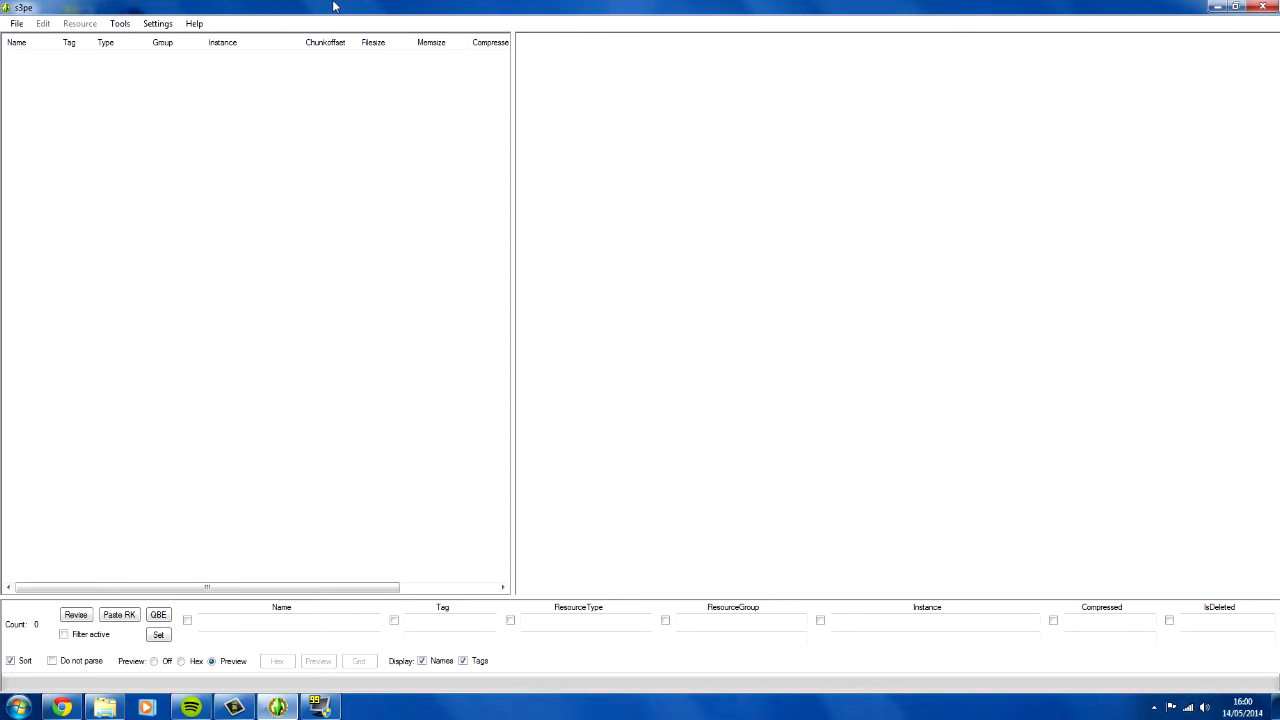
{"action": "mouse_move", "coordinate": [284, 56]}
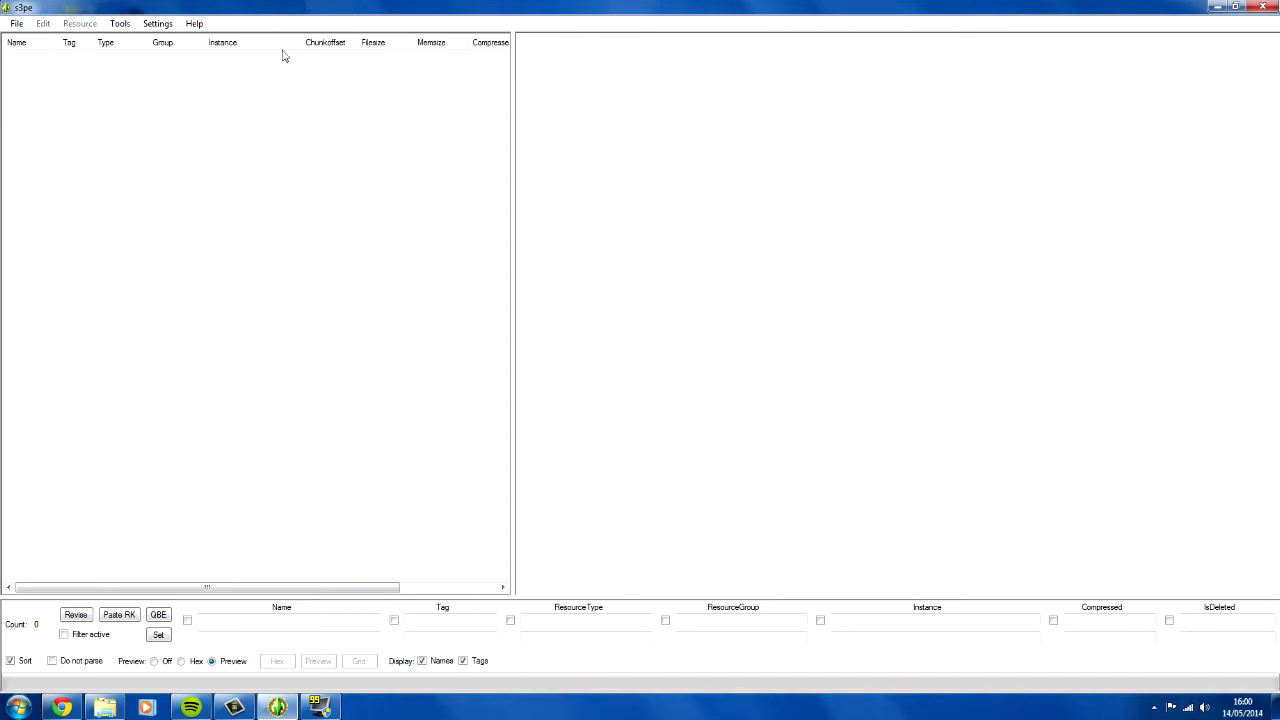
{"action": "mouse_move", "coordinate": [212, 7]}
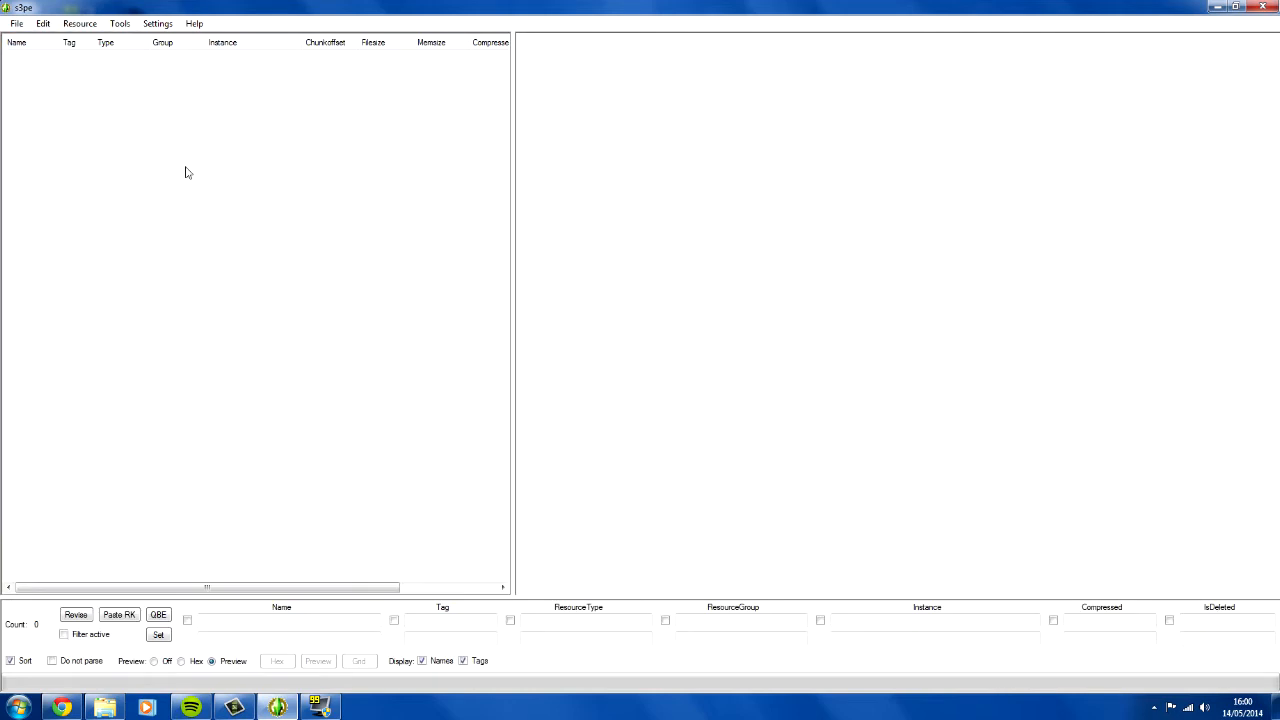
{"action": "mouse_move", "coordinate": [341, 215]}
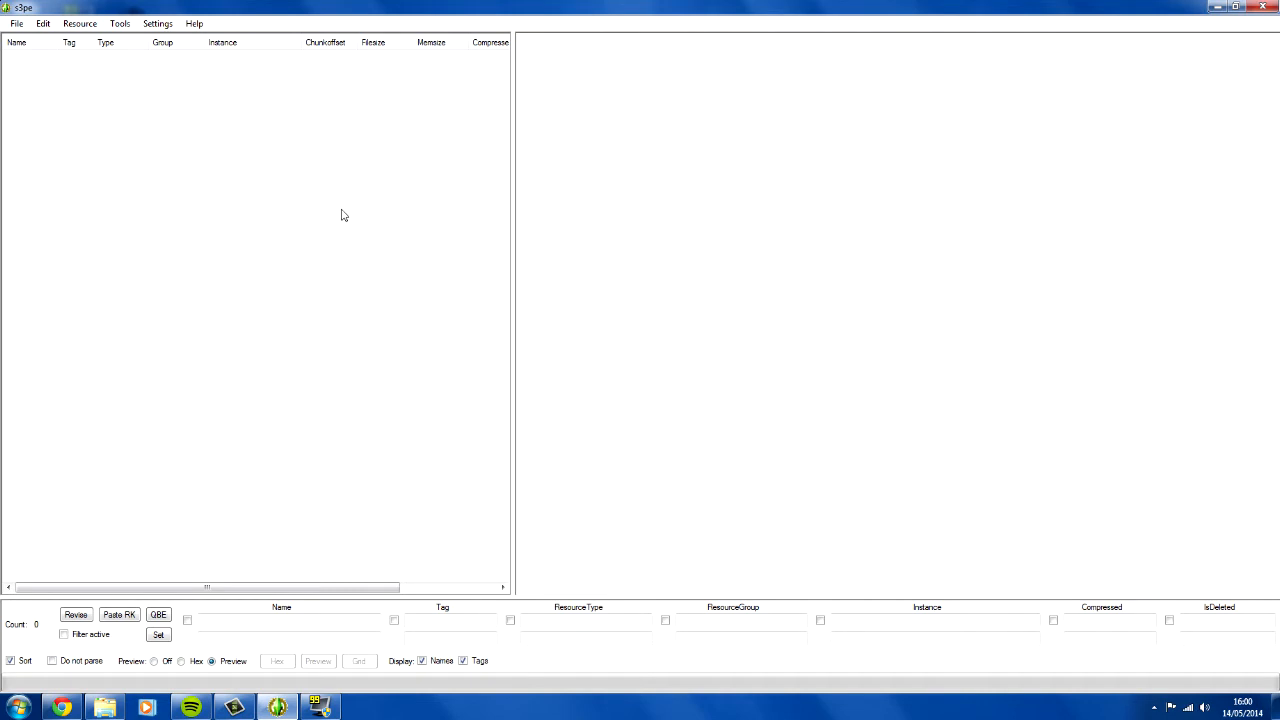
- Start importing from a package and browse to Documents > Electronic Arts > The Sims 3 > Mods > Packages
{"action": "right_click", "coordinate": [343, 215]}
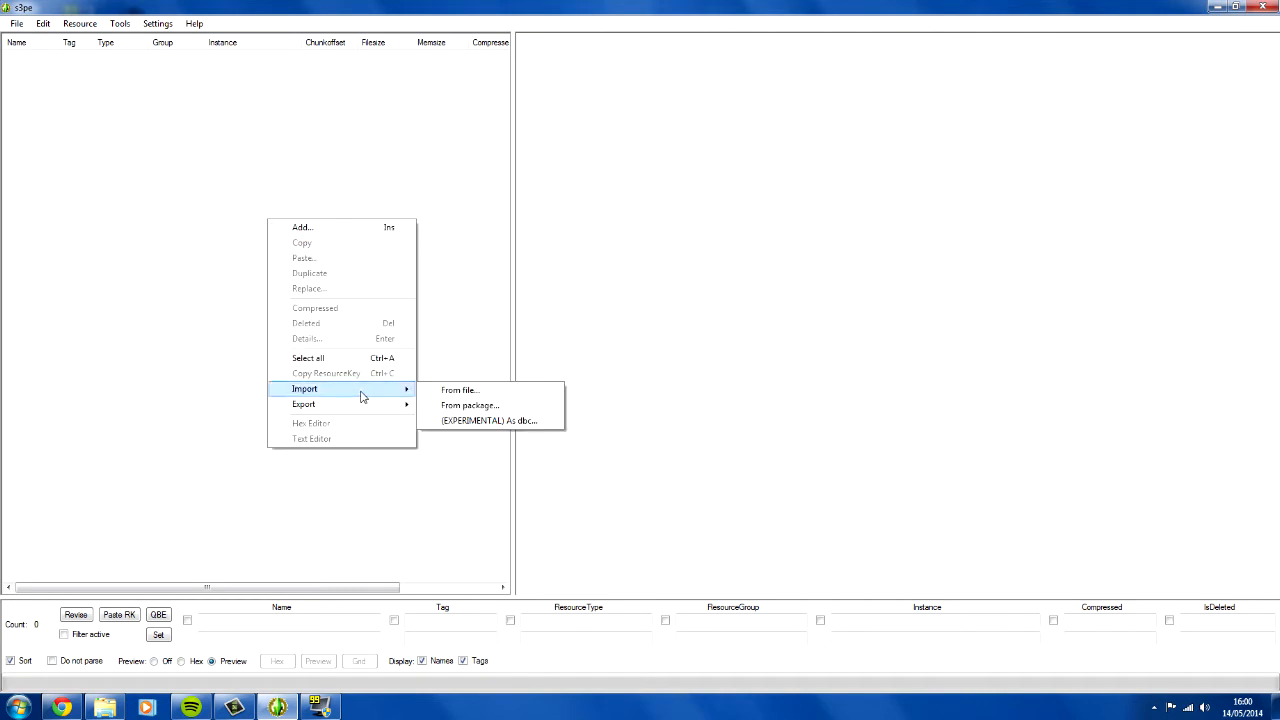
{"action": "left_click", "coordinate": [470, 405]}
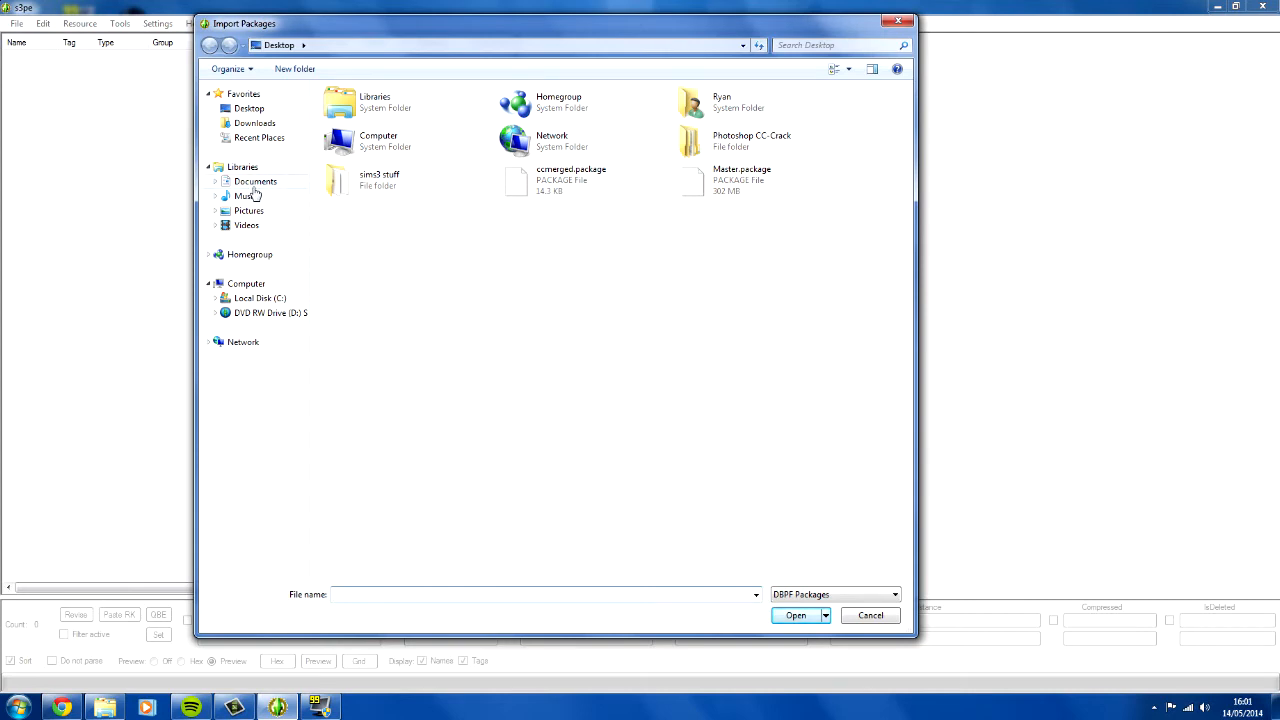
{"action": "double_click", "coordinate": [255, 181]}
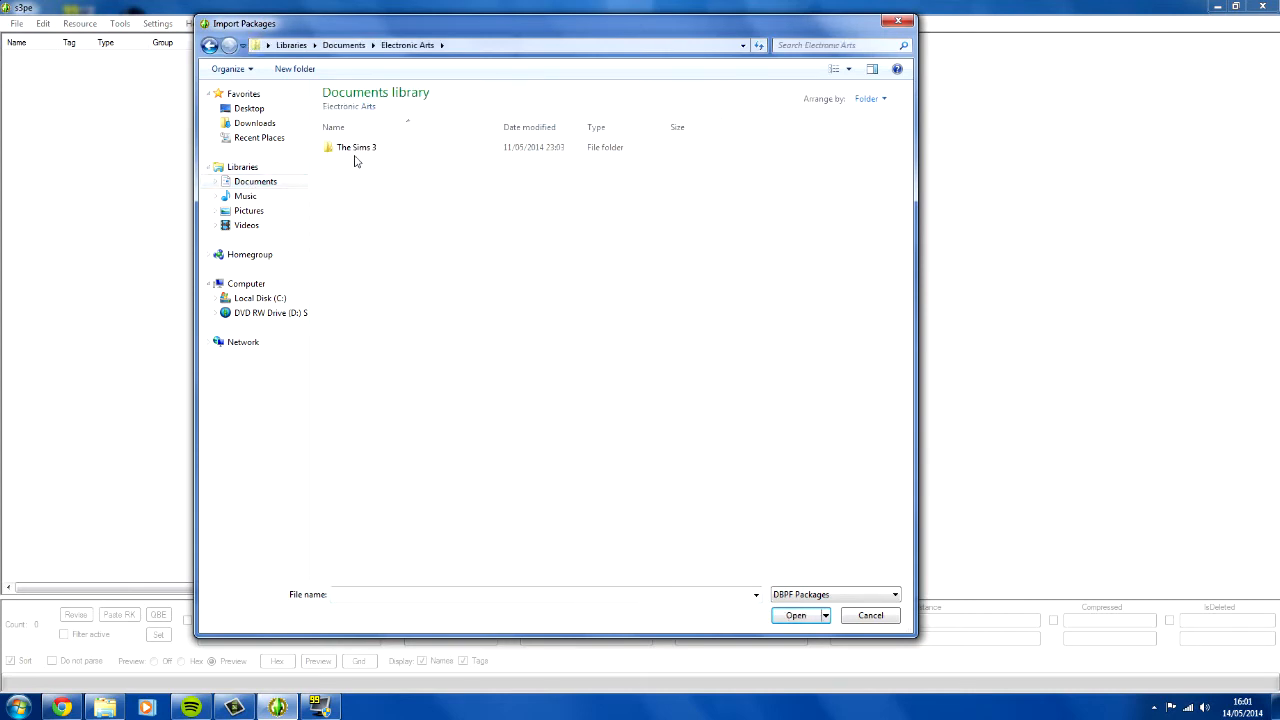
{"action": "double_click", "coordinate": [356, 147]}
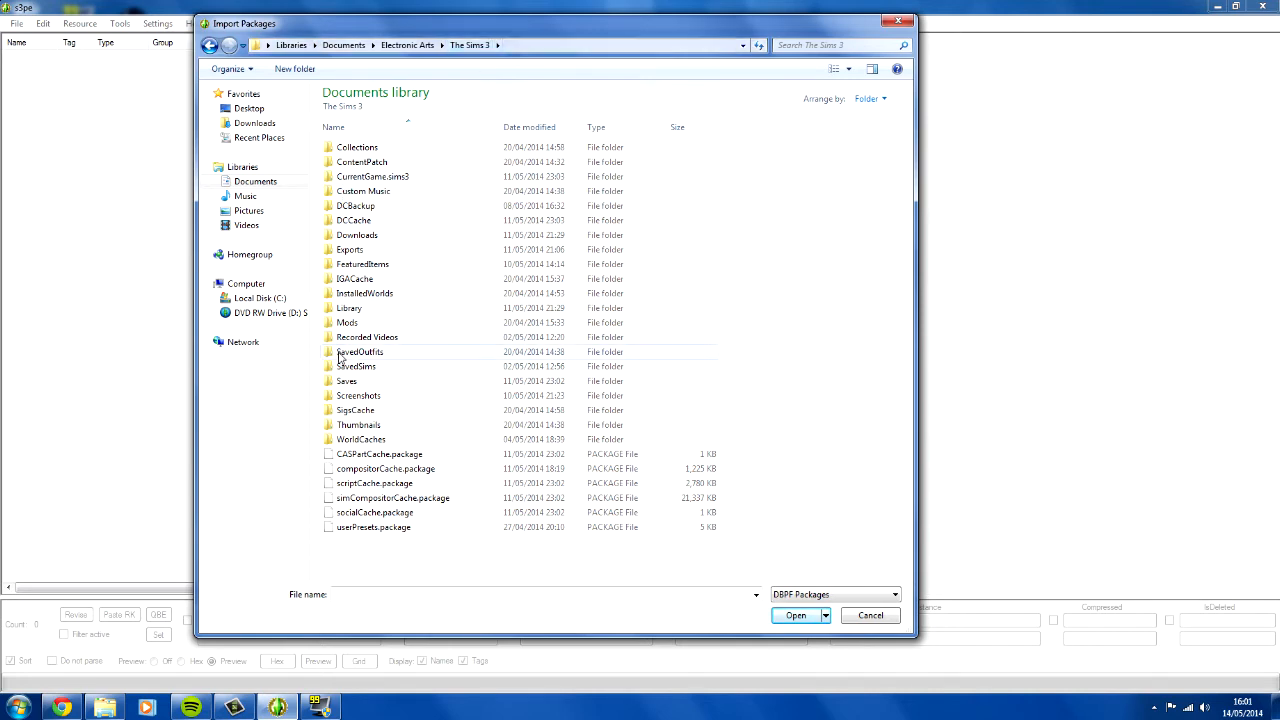
{"action": "mouse_move", "coordinate": [347, 358]}
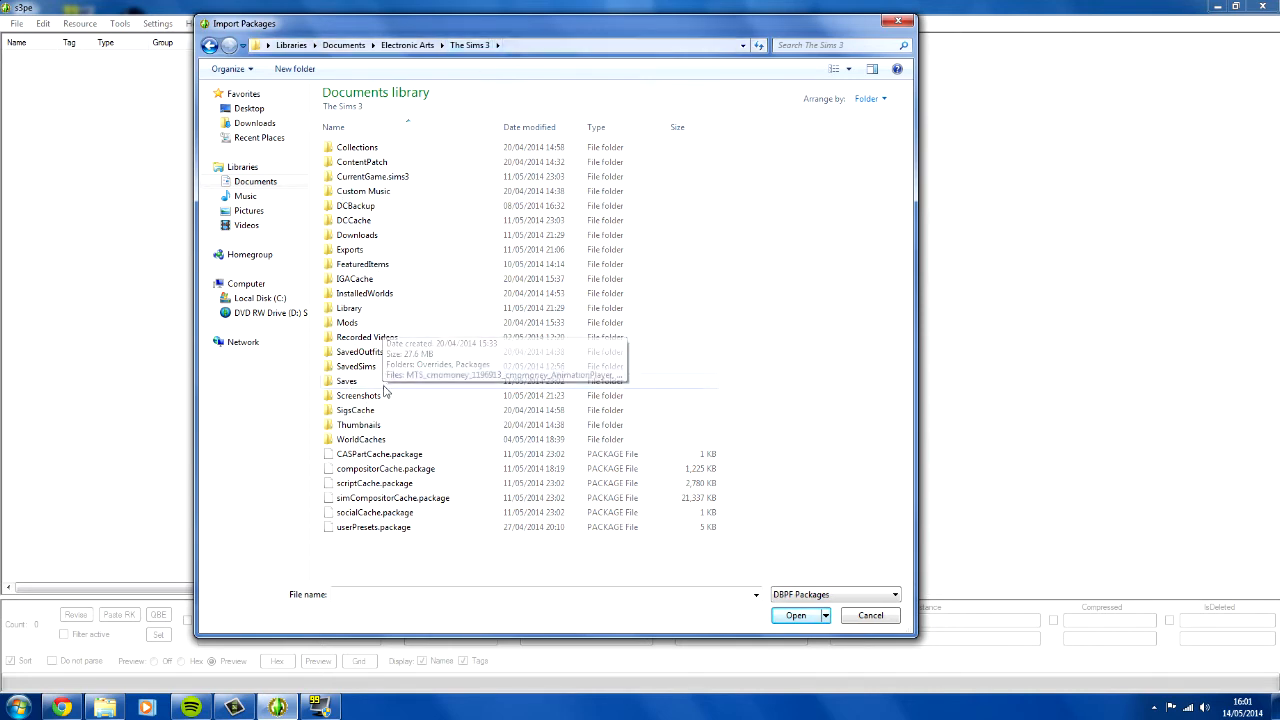
{"action": "double_click", "coordinate": [347, 322]}
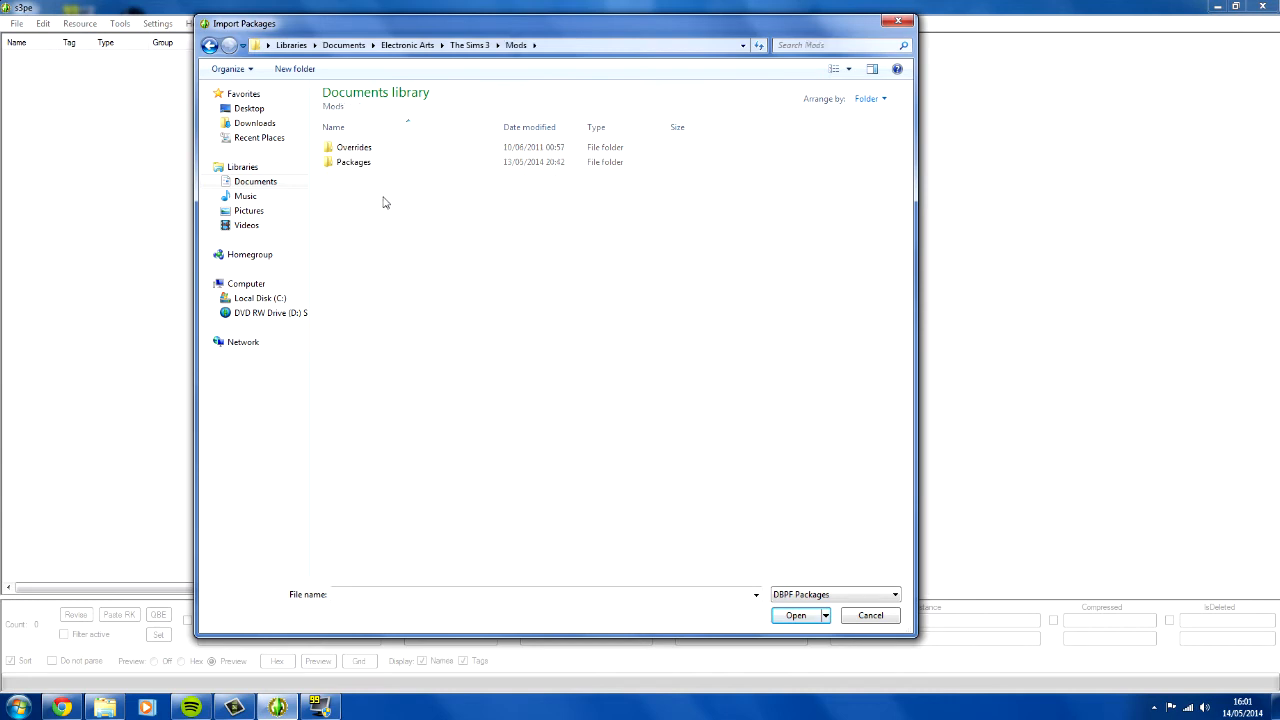
{"action": "double_click", "coordinate": [353, 162]}
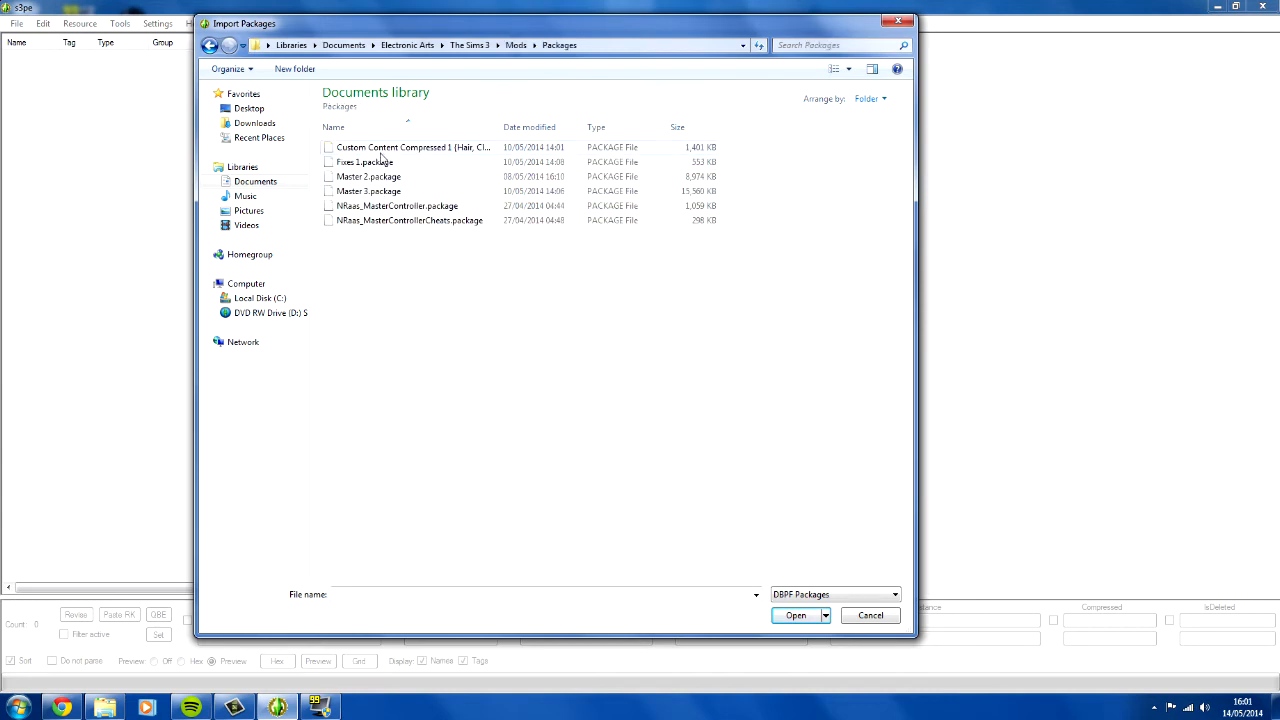
{"action": "mouse_move", "coordinate": [394, 405]}
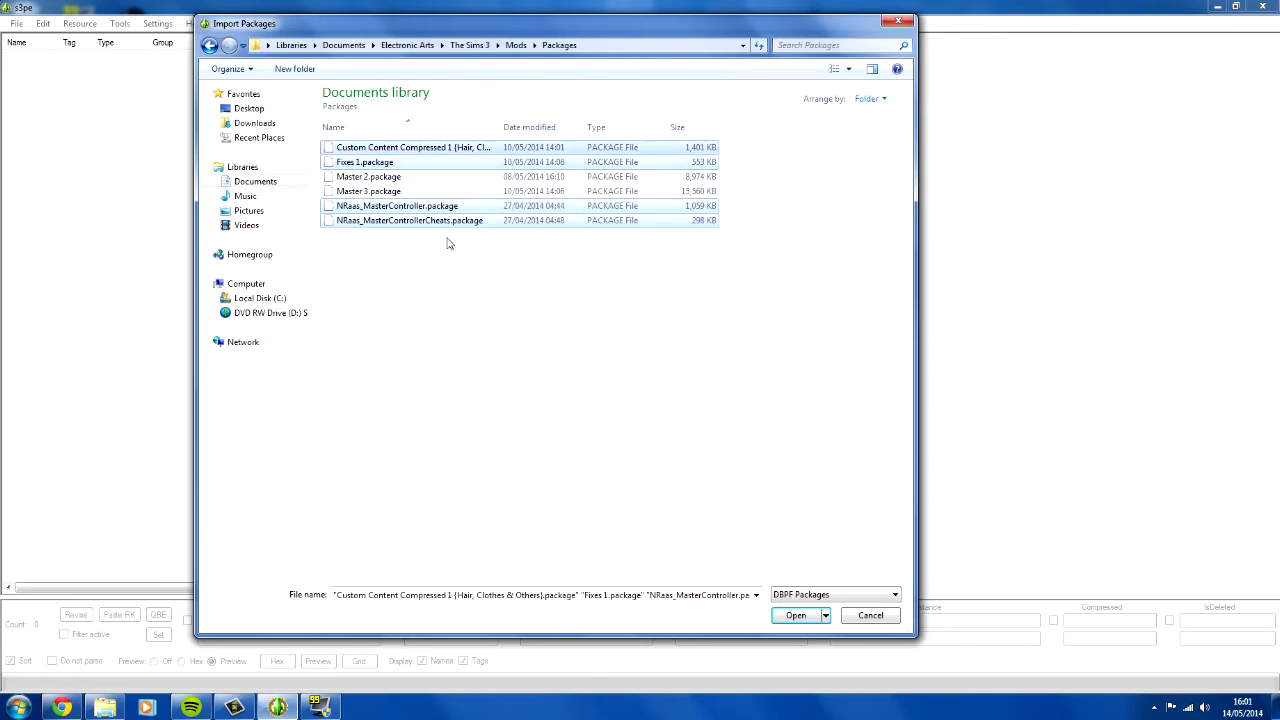
- Import the selected Custom Content, Fixes and NRaas packages, then save to Desktop as 'Sample 1'
{"action": "left_click", "coordinate": [795, 615]}
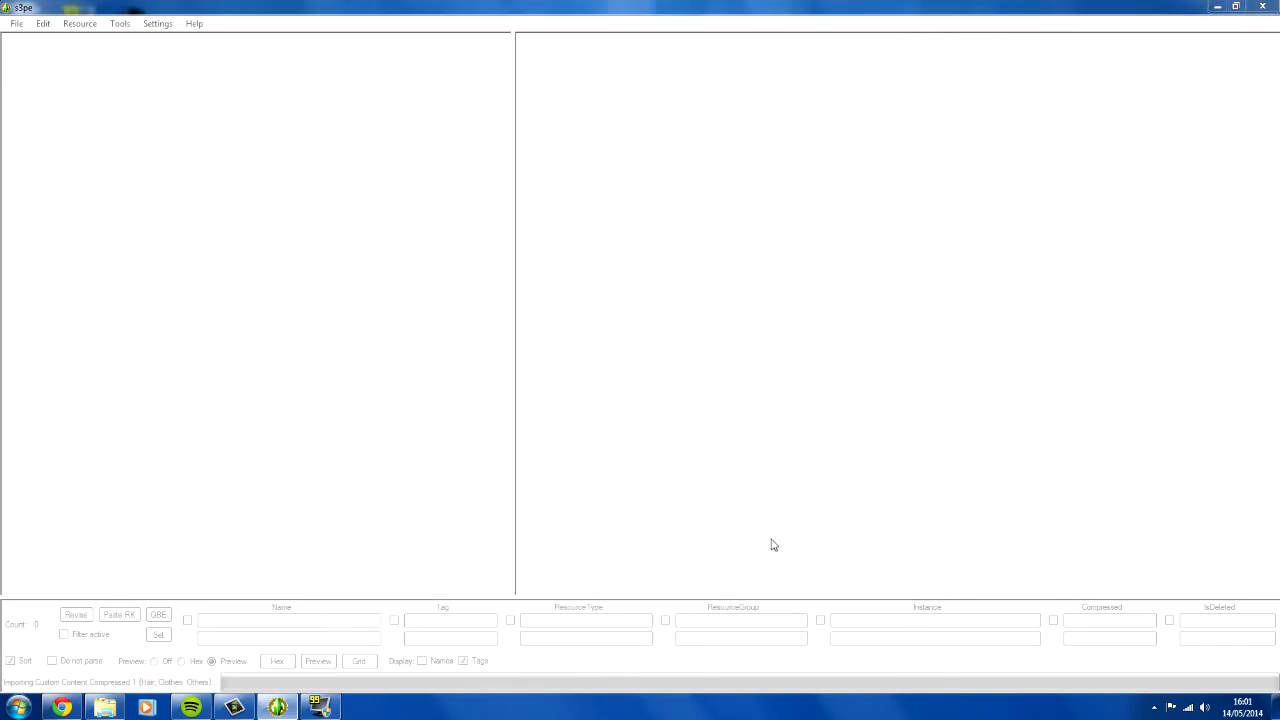
{"action": "left_click", "coordinate": [16, 23]}
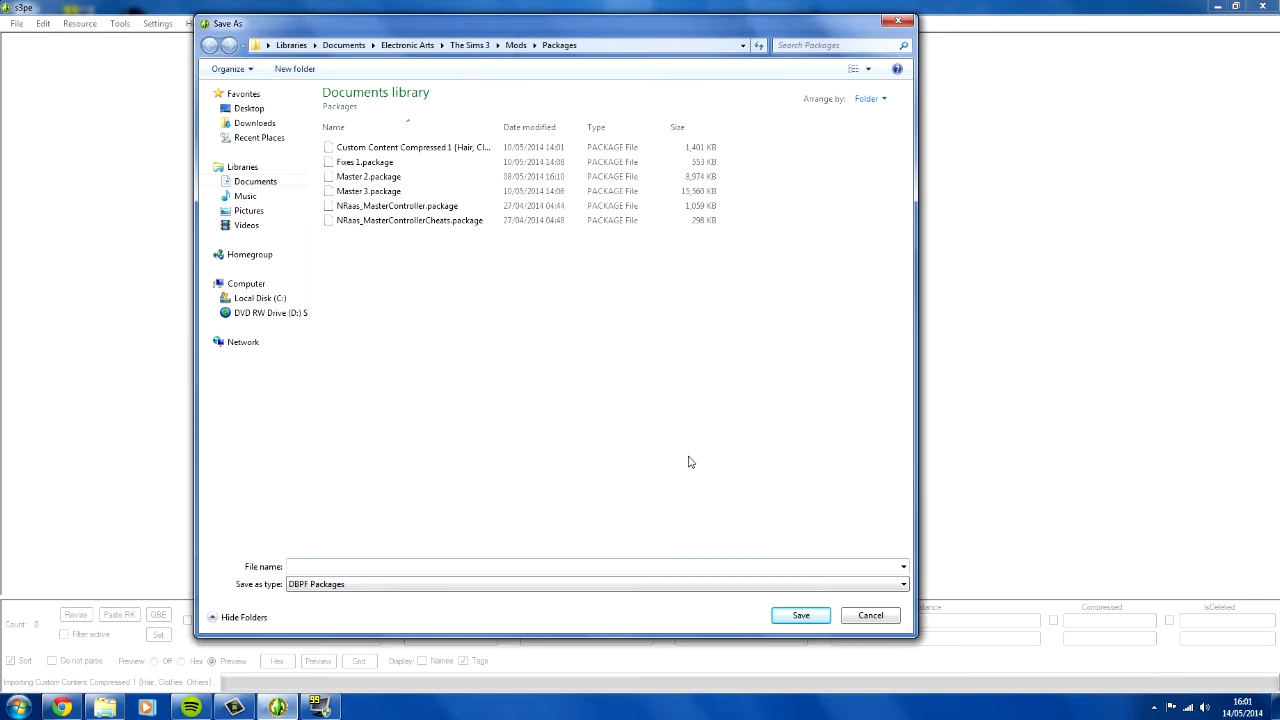
{"action": "left_click", "coordinate": [249, 108]}
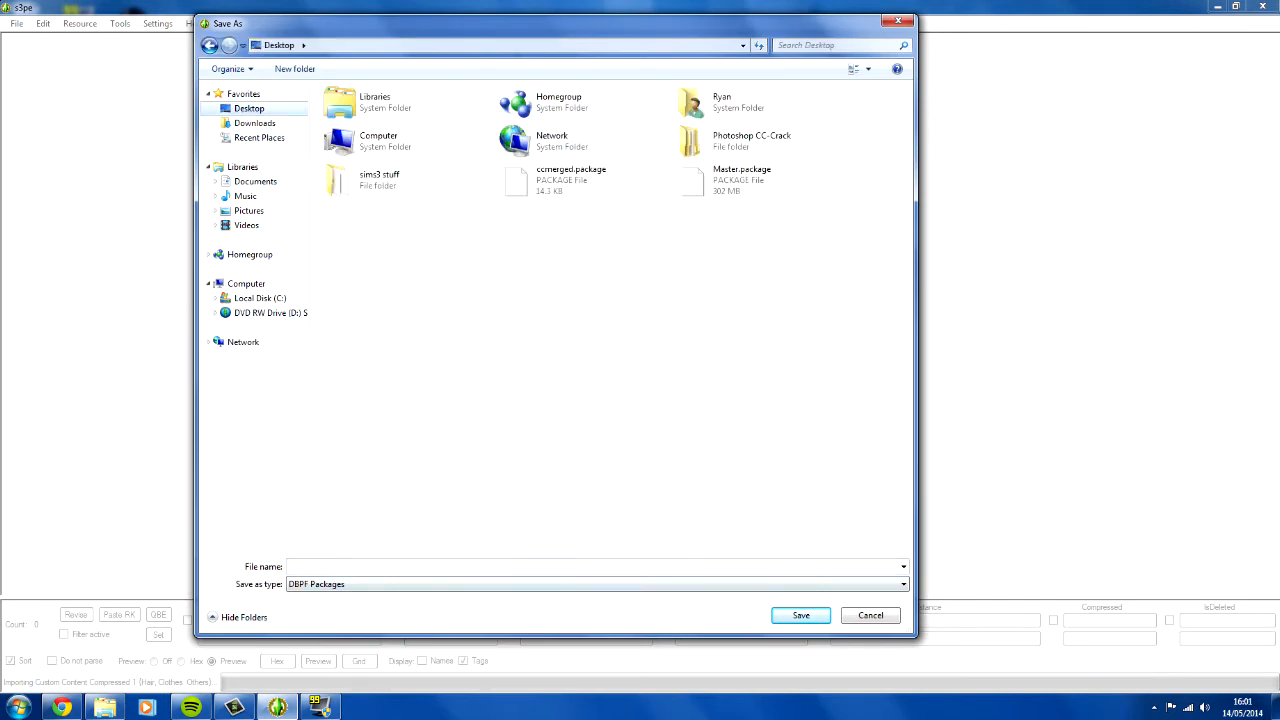
{"action": "type", "text": "s"}
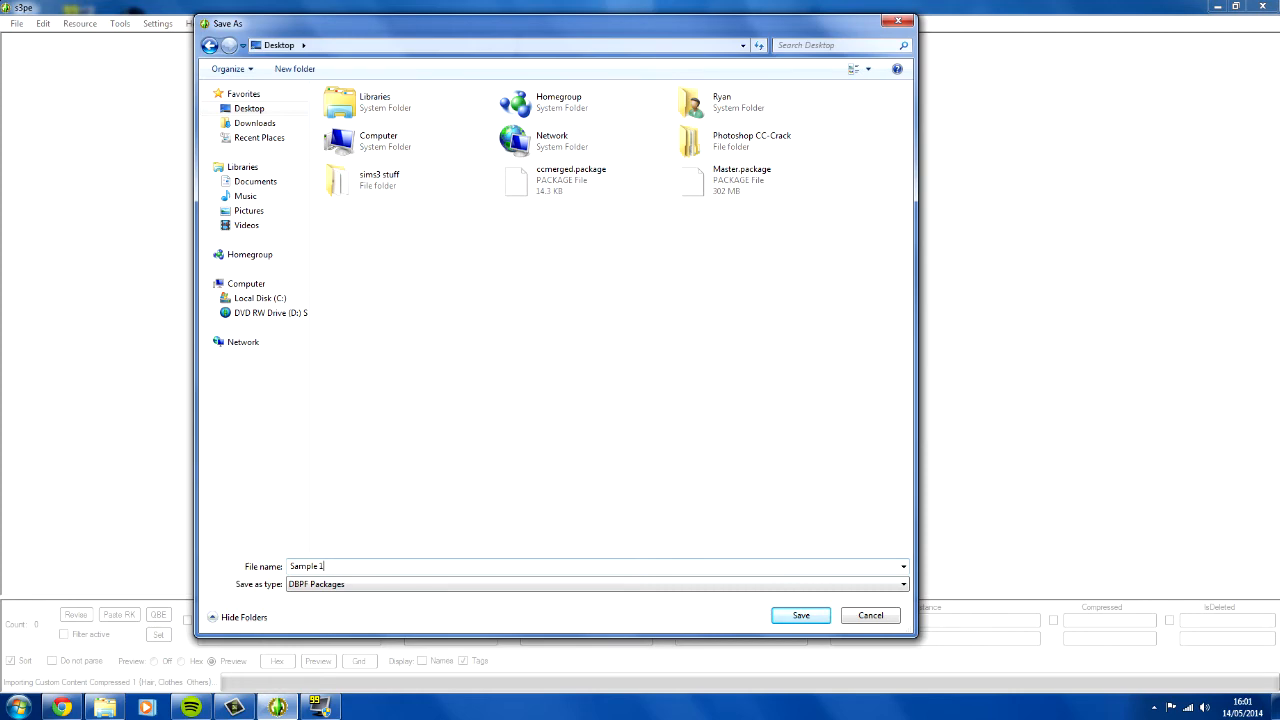
{"action": "left_click", "coordinate": [800, 615]}
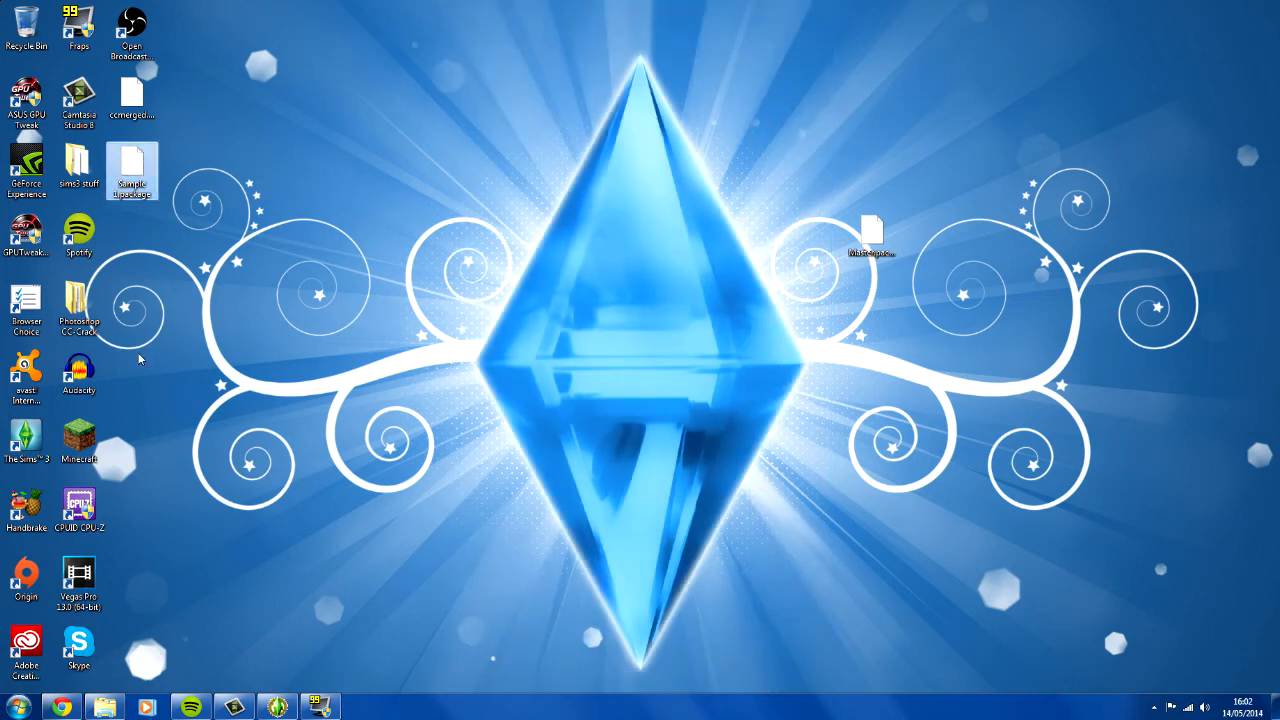
{"action": "mouse_move", "coordinate": [620, 408]}
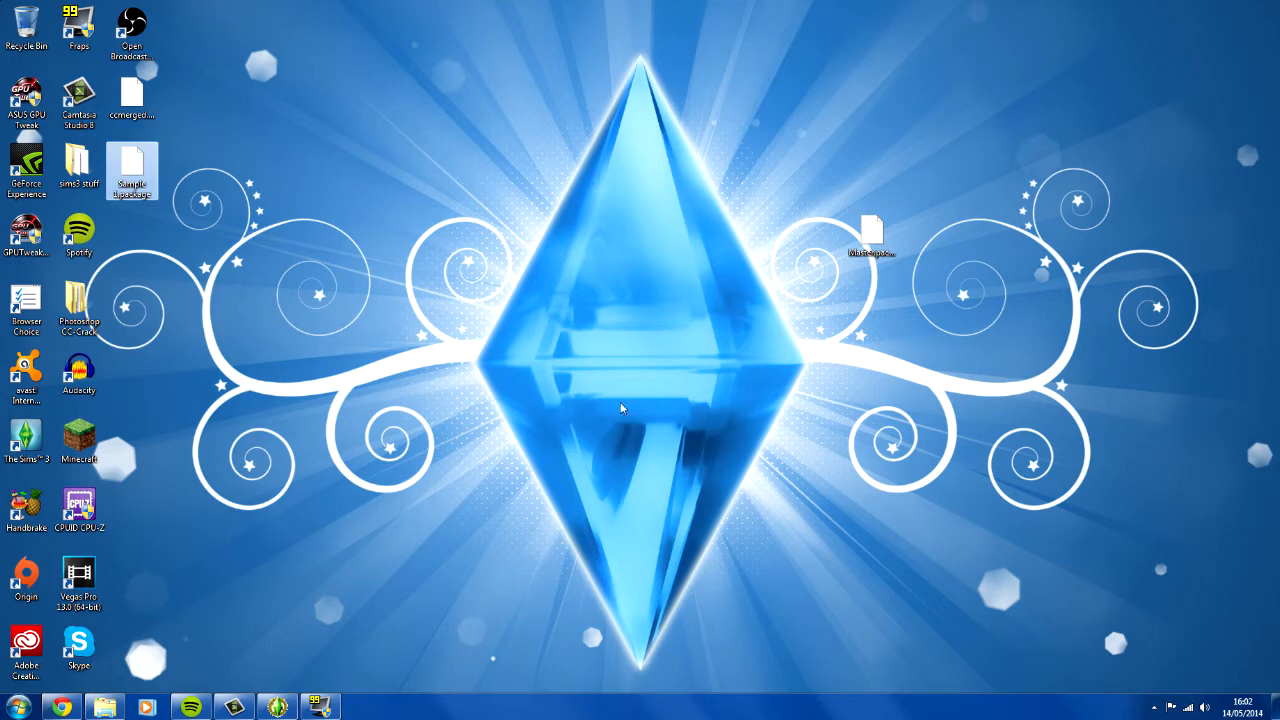
{"action": "mouse_move", "coordinate": [158, 315]}
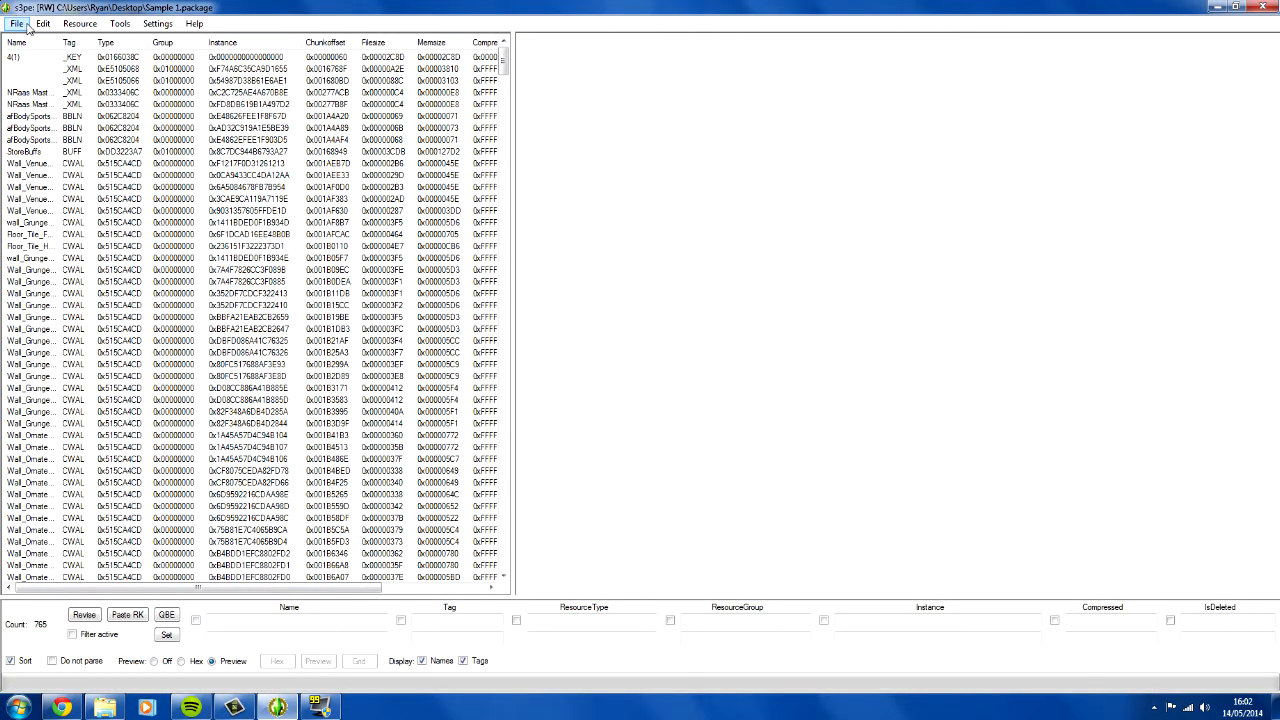
- Use the File menu to close the reopened Sample 1 package, leaving s3pe empty
{"action": "left_click", "coordinate": [16, 23]}
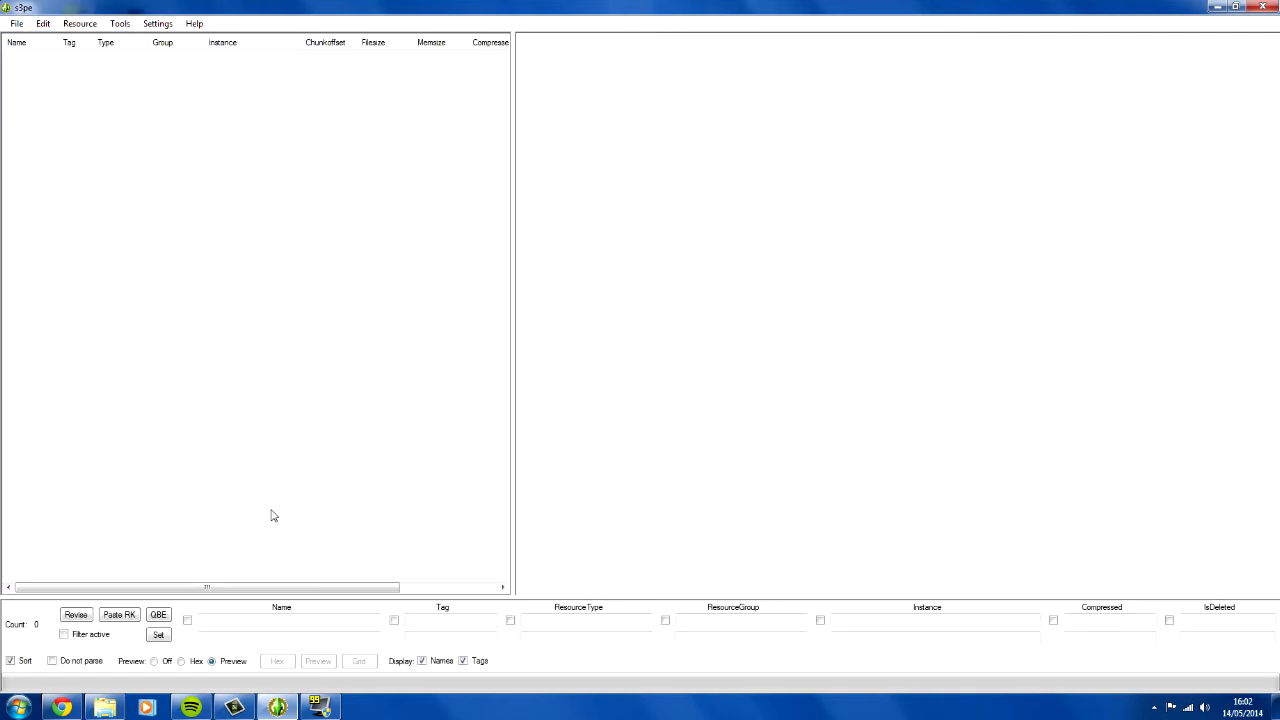
{"action": "mouse_move", "coordinate": [1150, 11]}
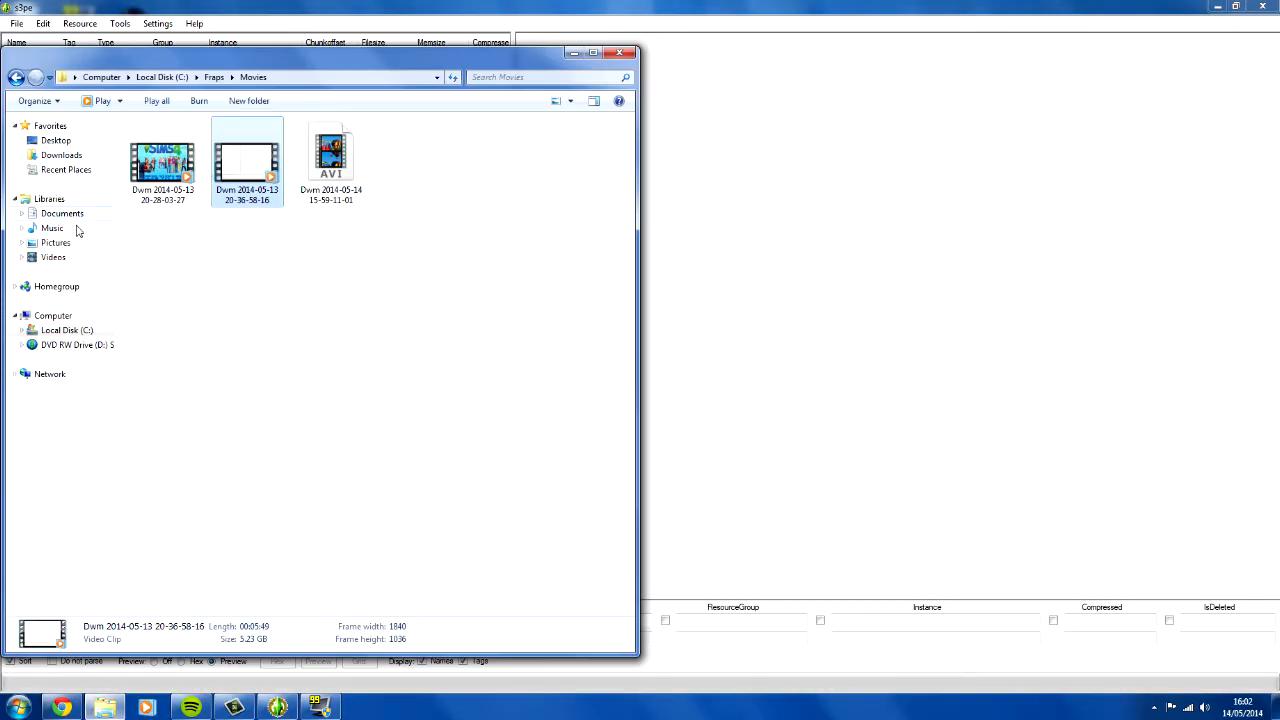
- Browse to Documents > Electronic Arts > The Sims 3 > Downloads and select several Sims3Pack files
{"action": "left_click", "coordinate": [62, 213]}
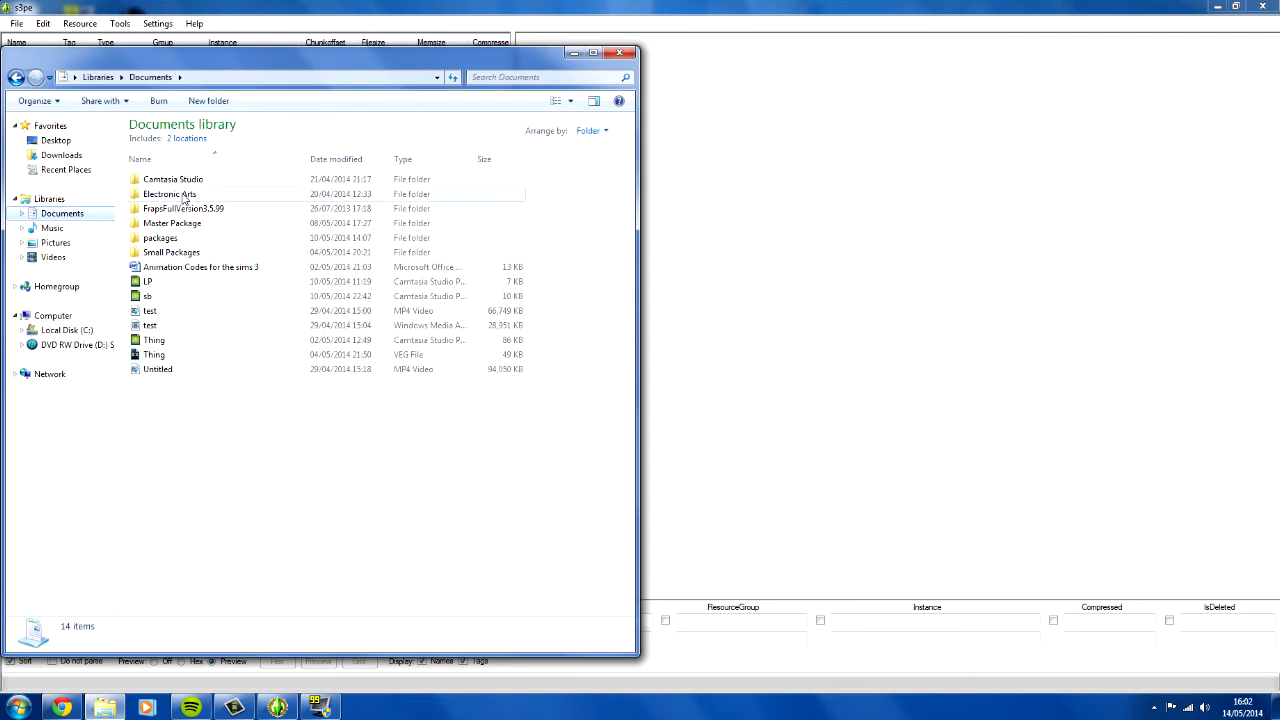
{"action": "mouse_move", "coordinate": [193, 197]}
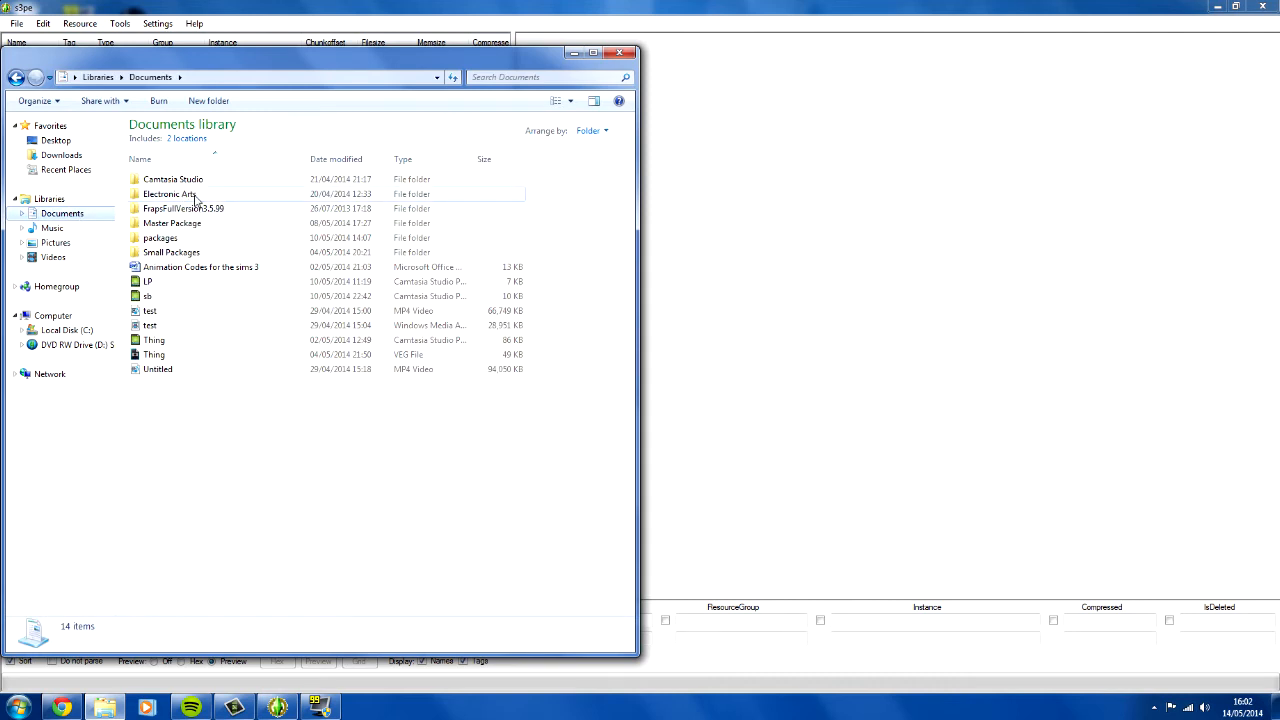
{"action": "left_click", "coordinate": [168, 194]}
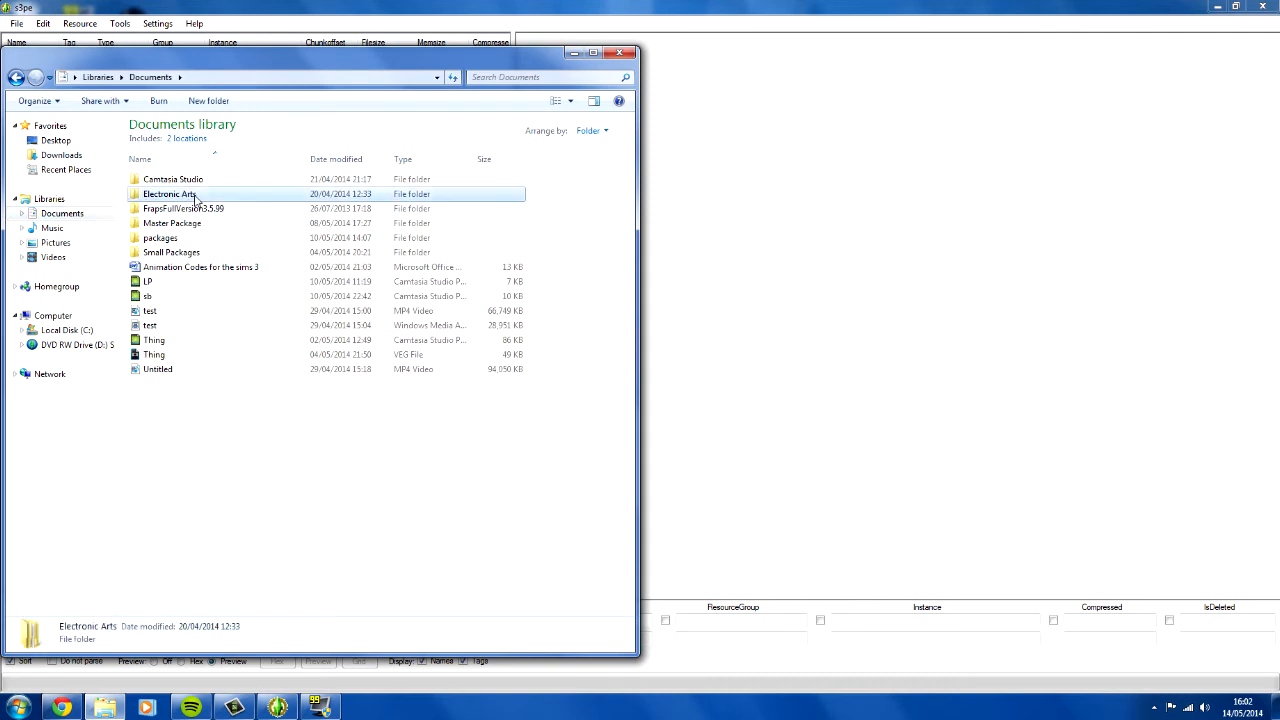
{"action": "double_click", "coordinate": [168, 194]}
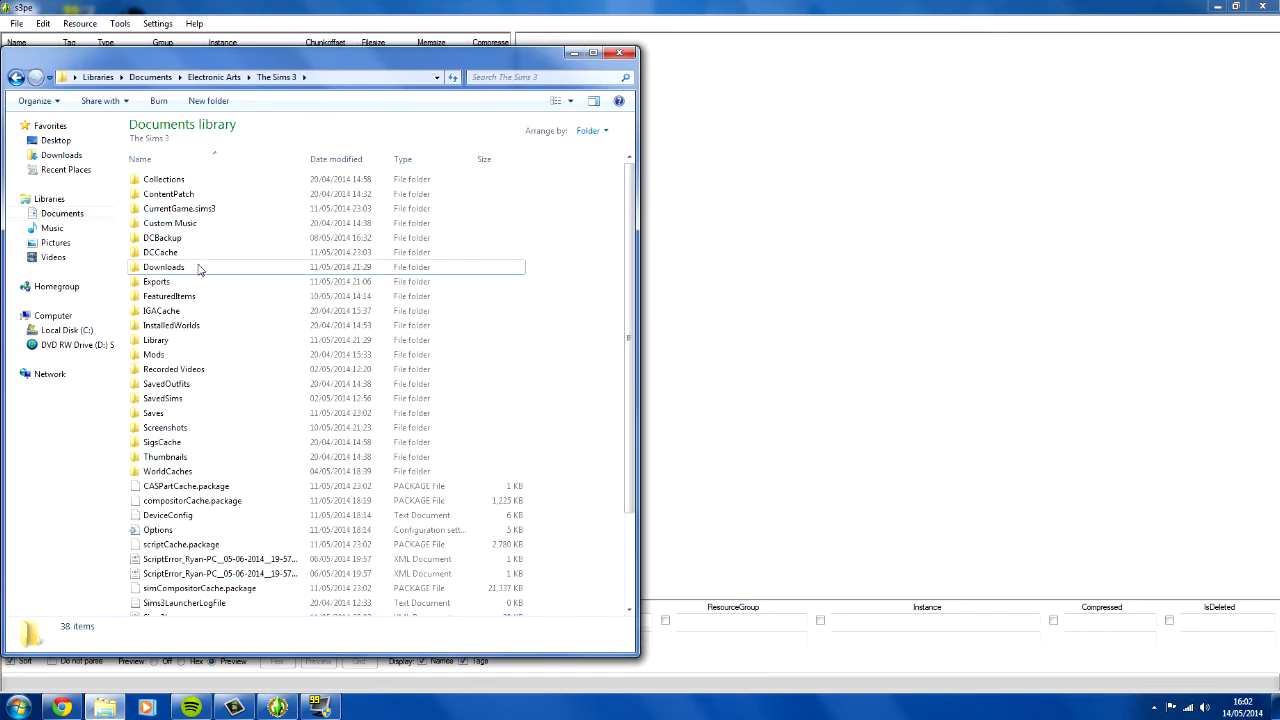
{"action": "double_click", "coordinate": [163, 267]}
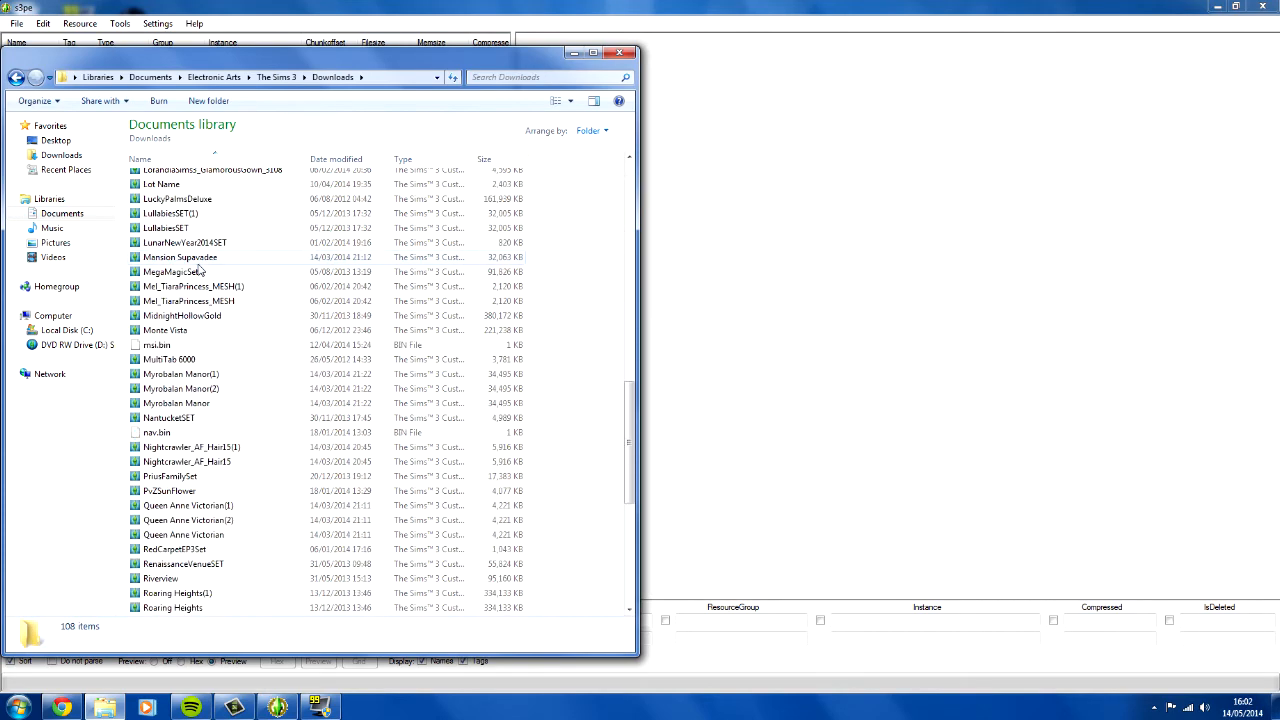
{"action": "scroll", "scroll_direction": "down", "scroll_amount": 3}
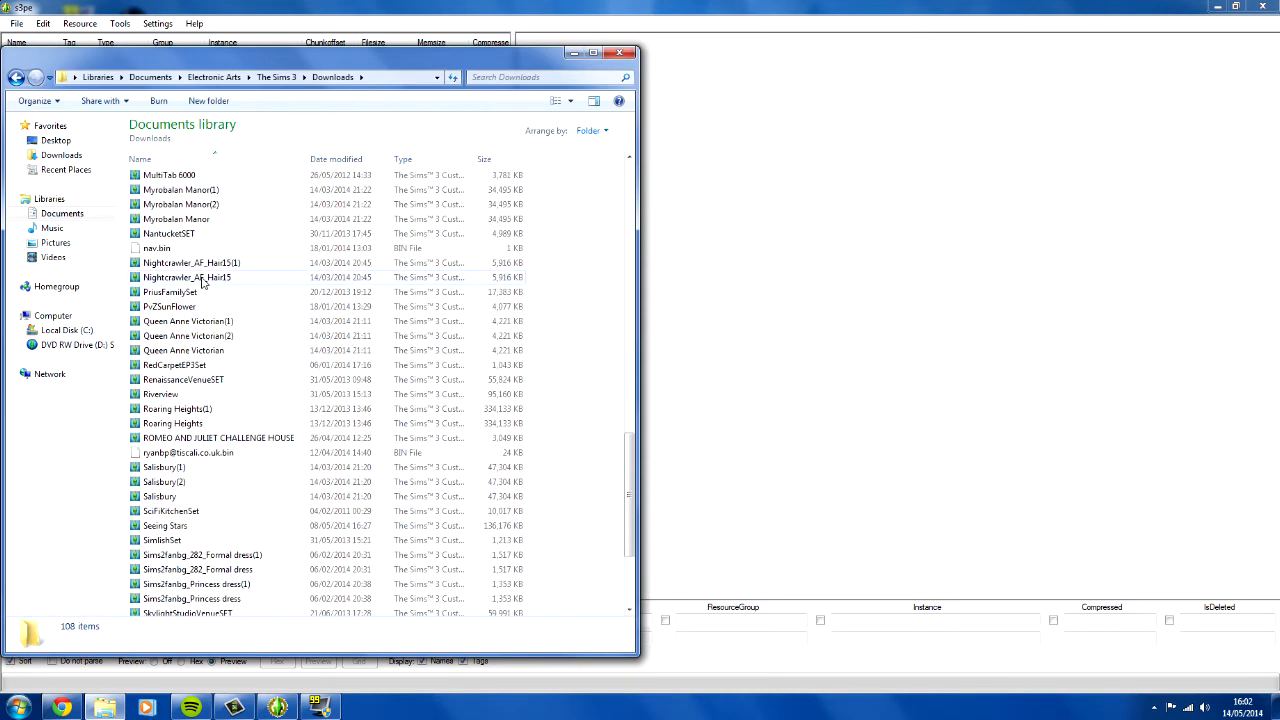
{"action": "mouse_move", "coordinate": [200, 277]}
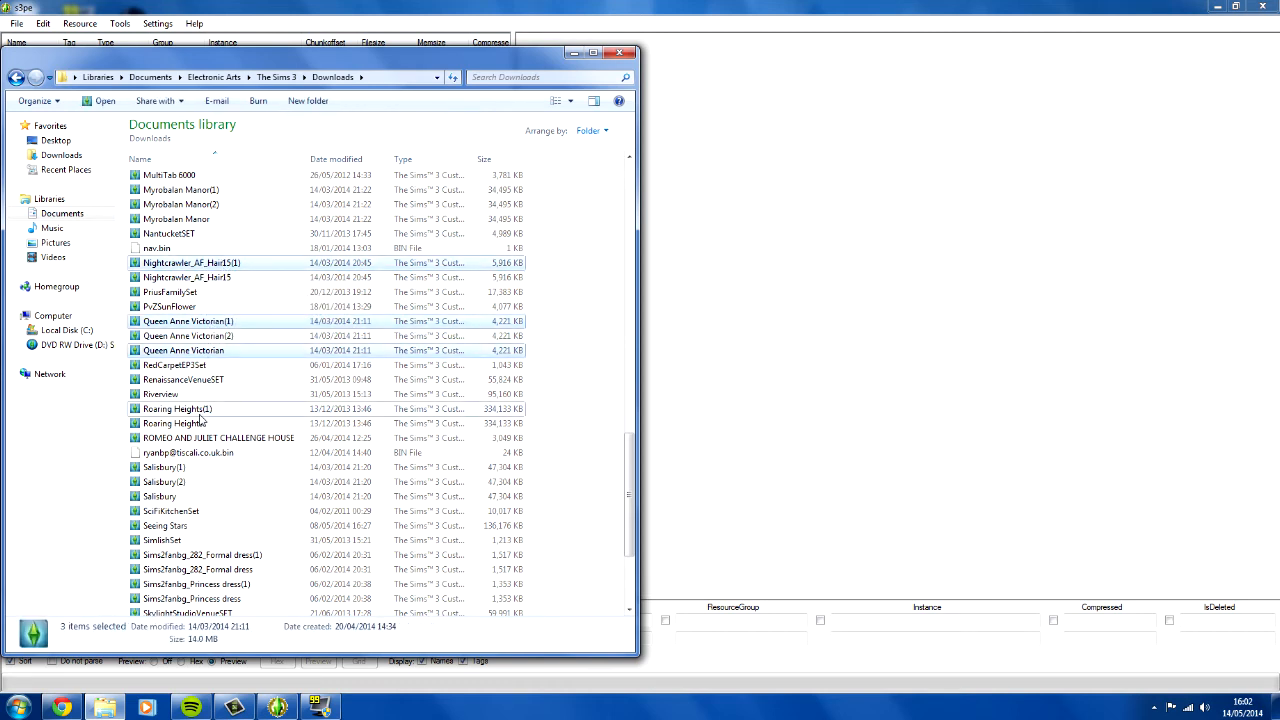
{"action": "left_click", "coordinate": [159, 496]}
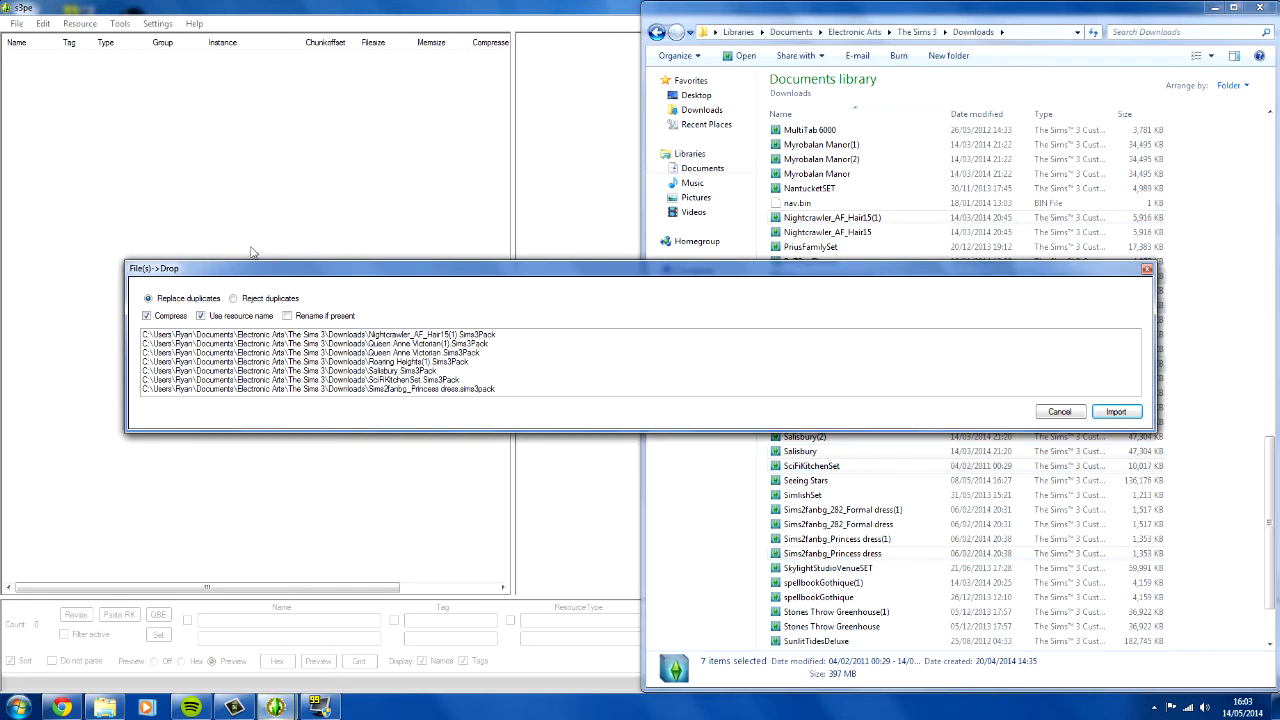
{"action": "mouse_move", "coordinate": [221, 257]}
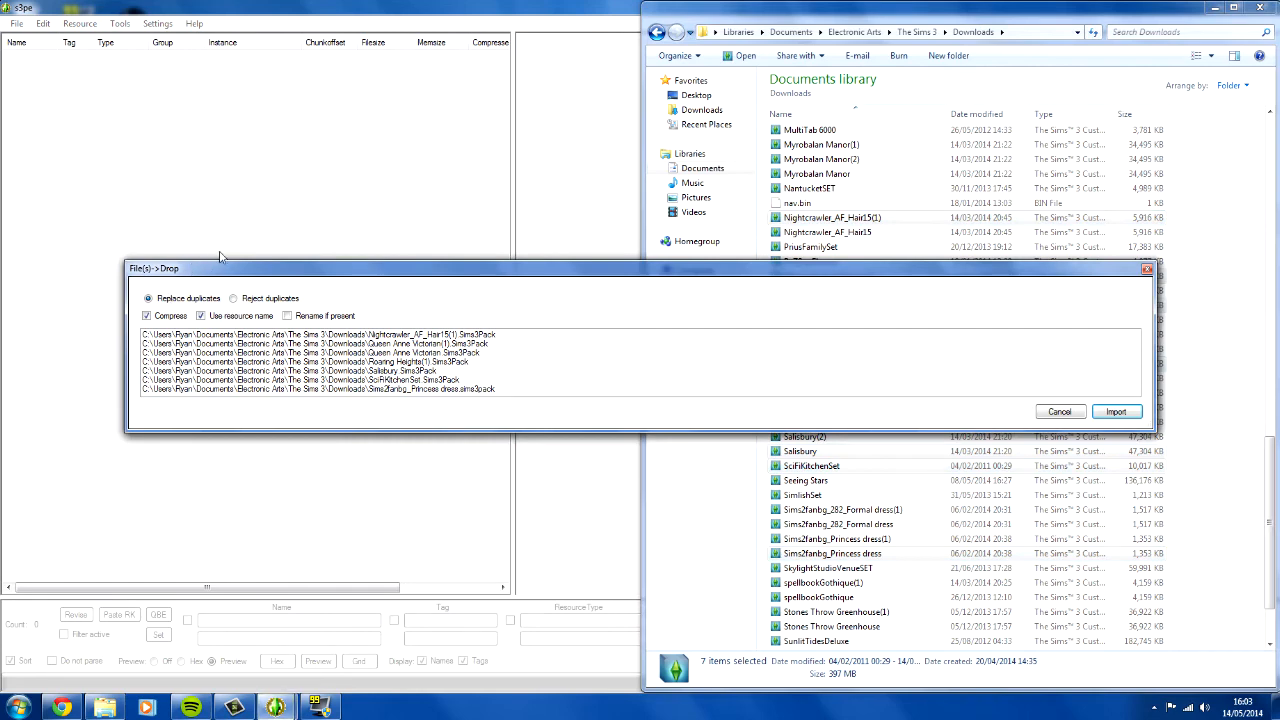
{"action": "mouse_move", "coordinate": [178, 334]}
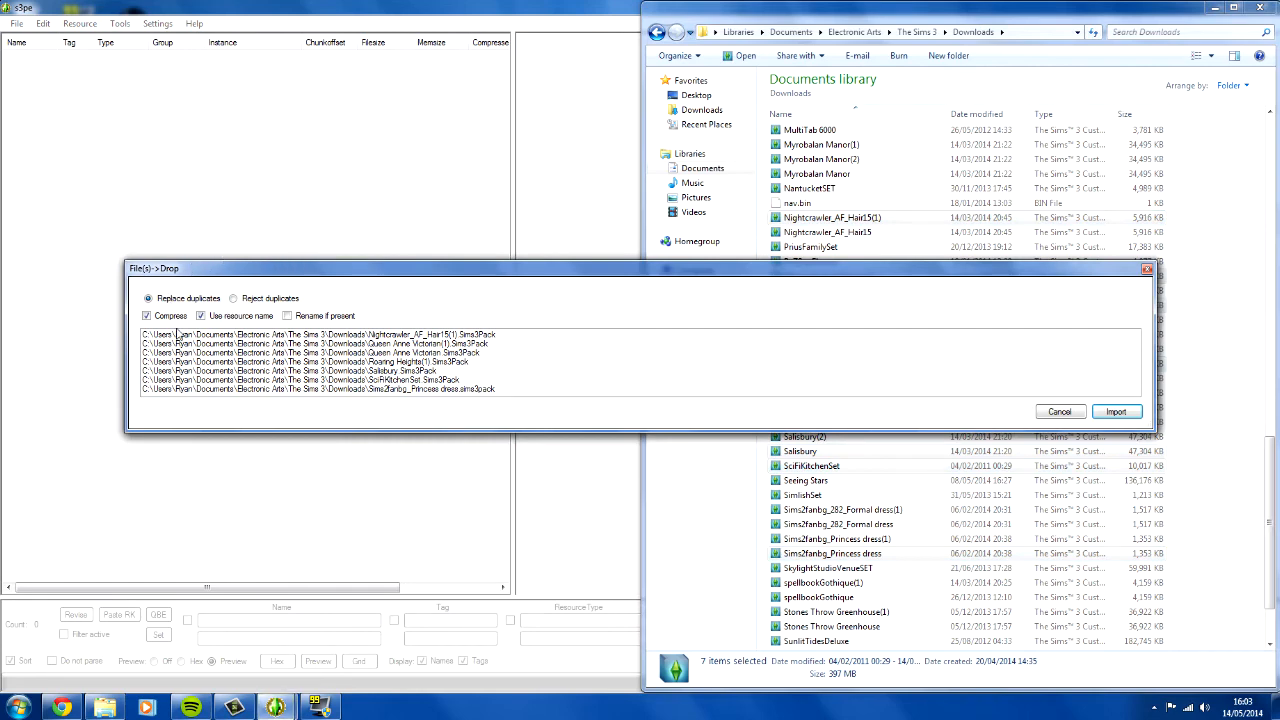
{"action": "mouse_move", "coordinate": [669, 323]}
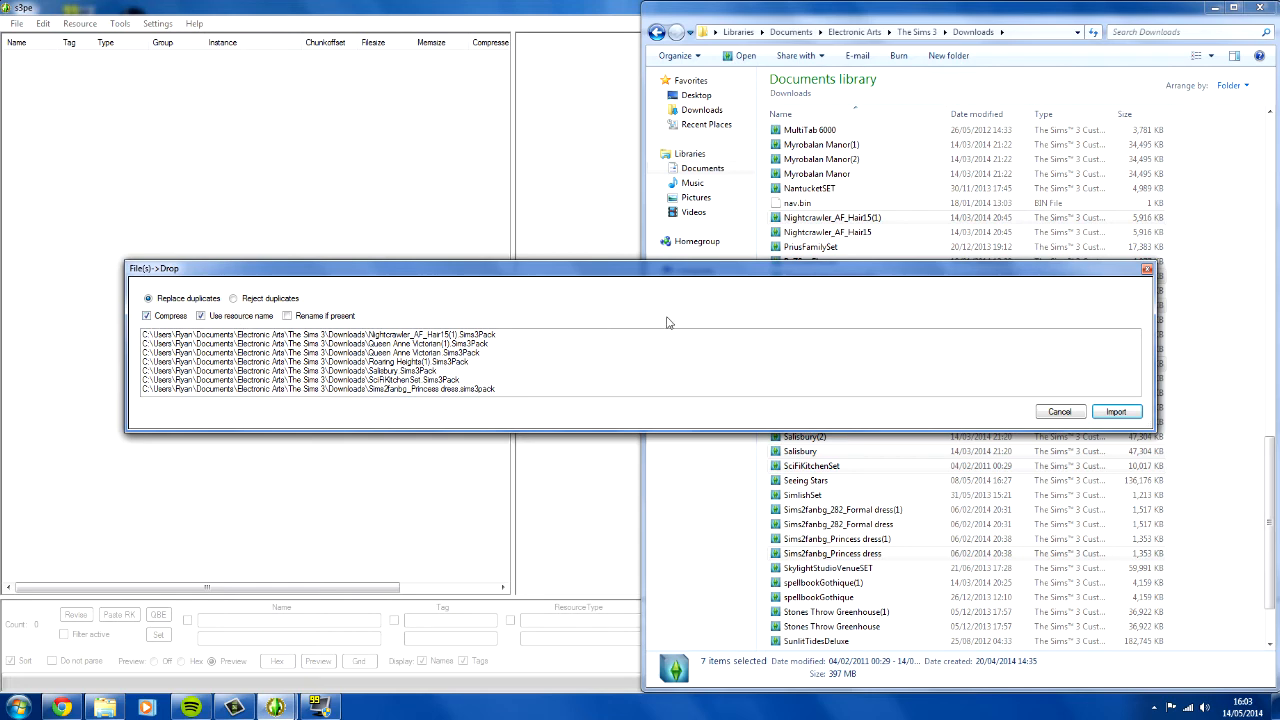
- Import the seven dropped Sims3Pack files from the File(s) Drop dialog
{"action": "left_click", "coordinate": [1116, 411]}
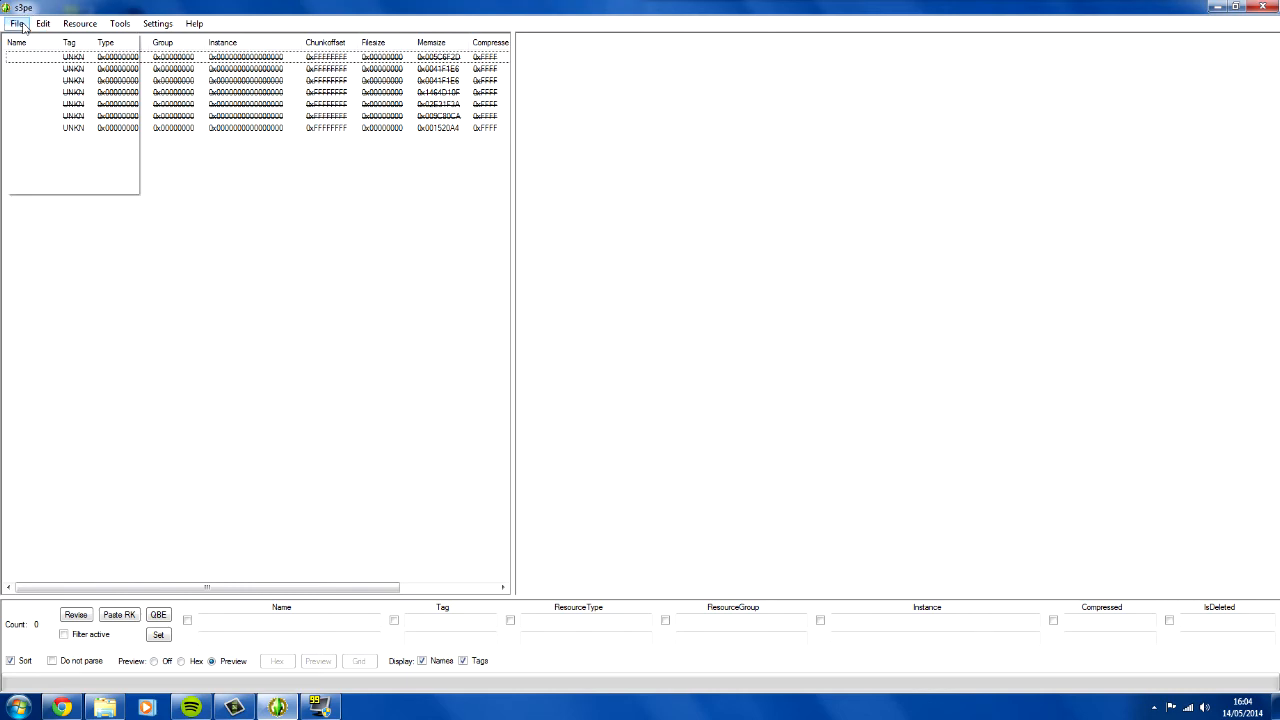
- Save the seven imported resources as a new package named 'Sample 1' on the desktop
{"action": "left_click", "coordinate": [17, 23]}
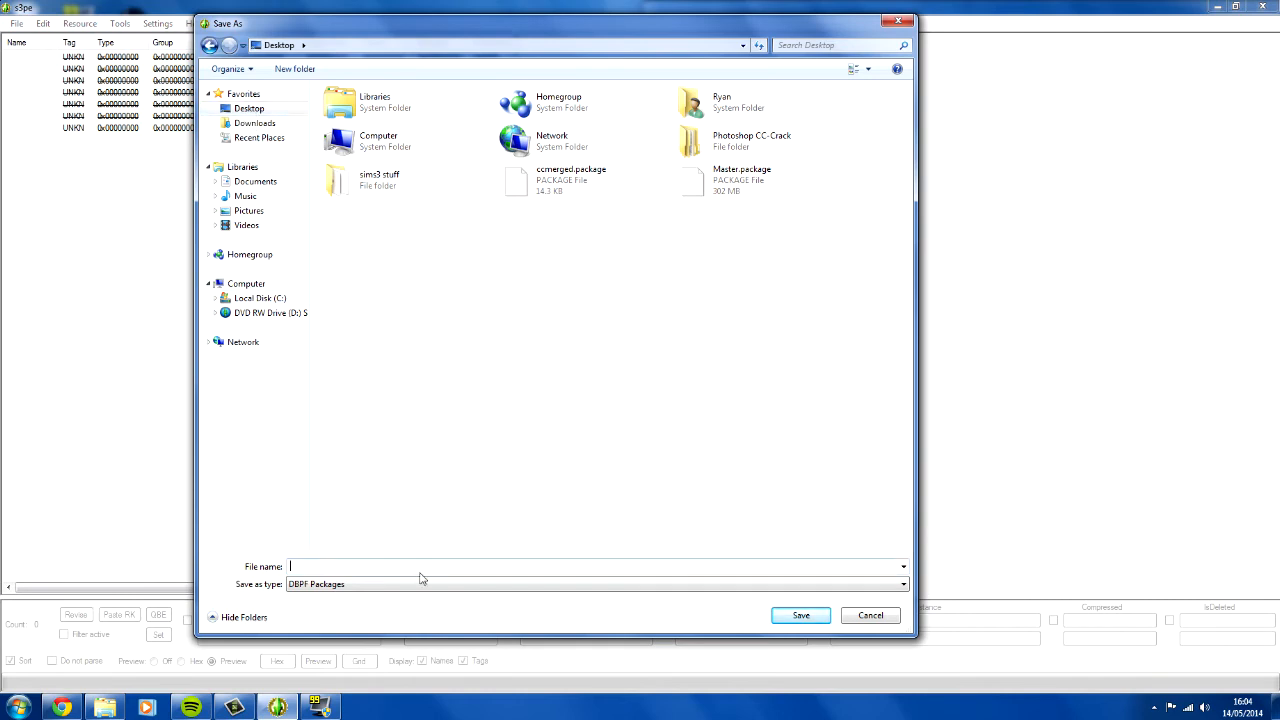
{"action": "type", "text": "Sa"}
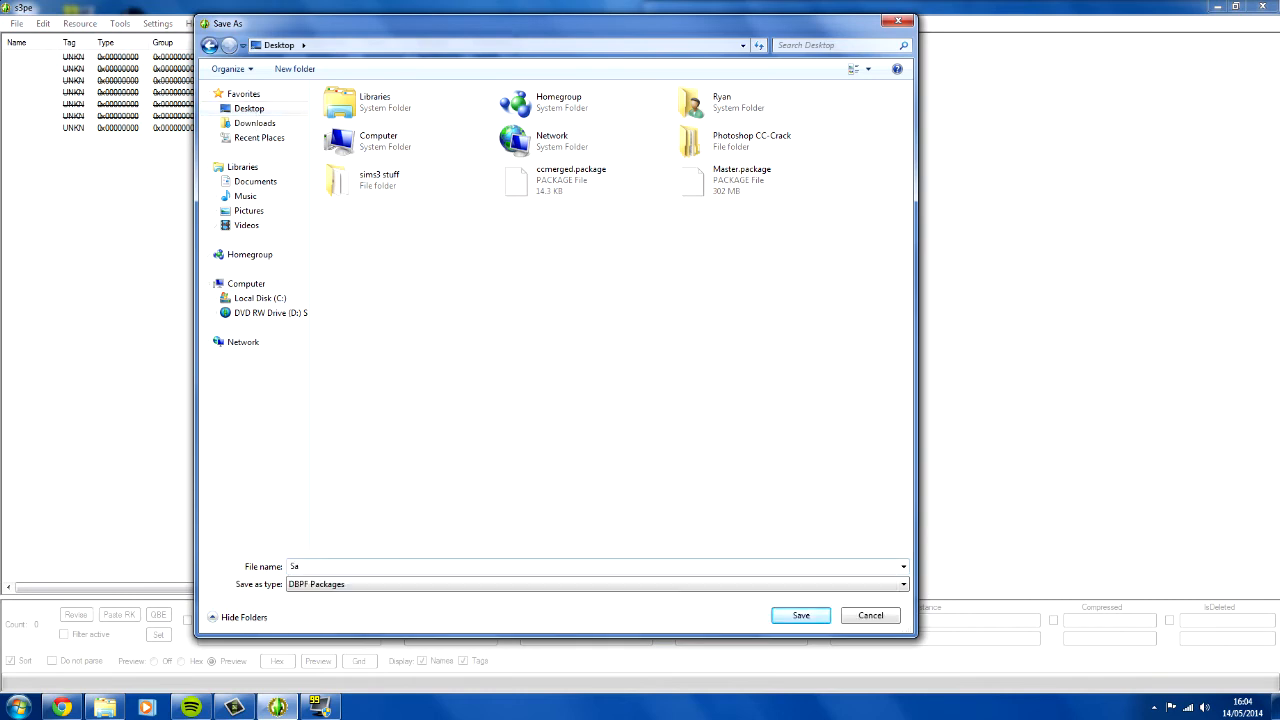
{"action": "type", "text": "Sample 1"}
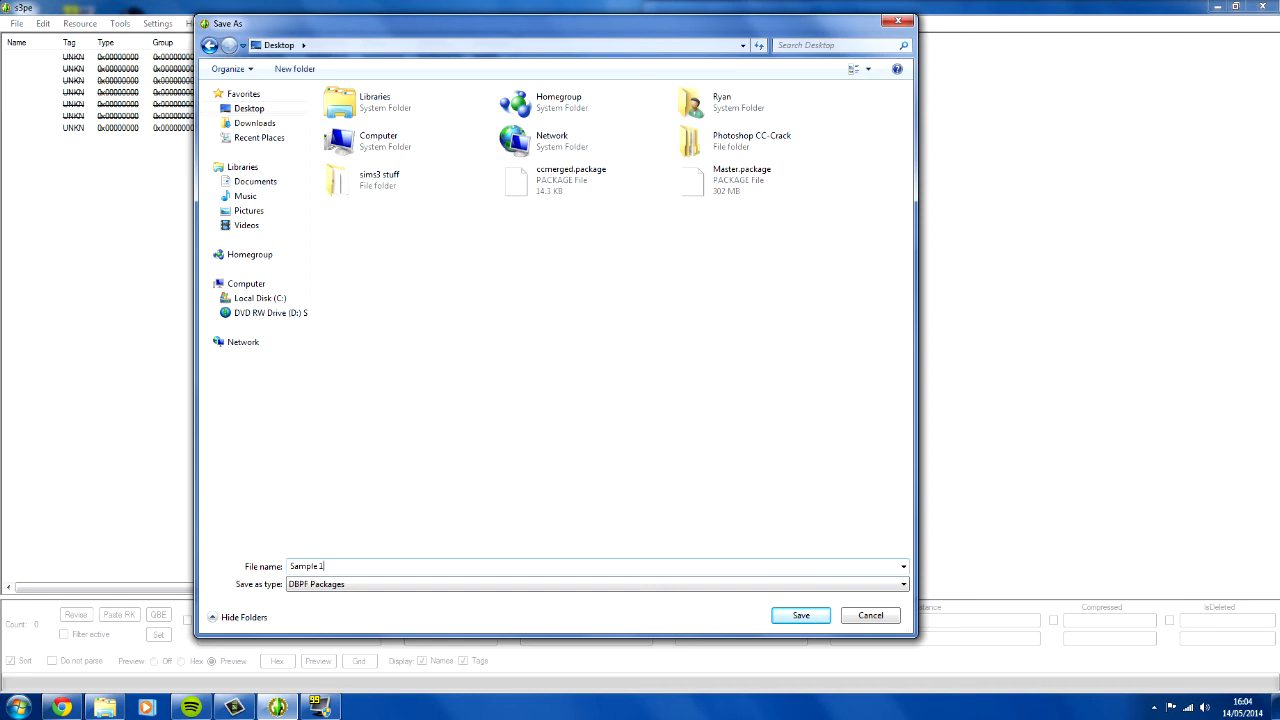
{"action": "left_click", "coordinate": [800, 615]}
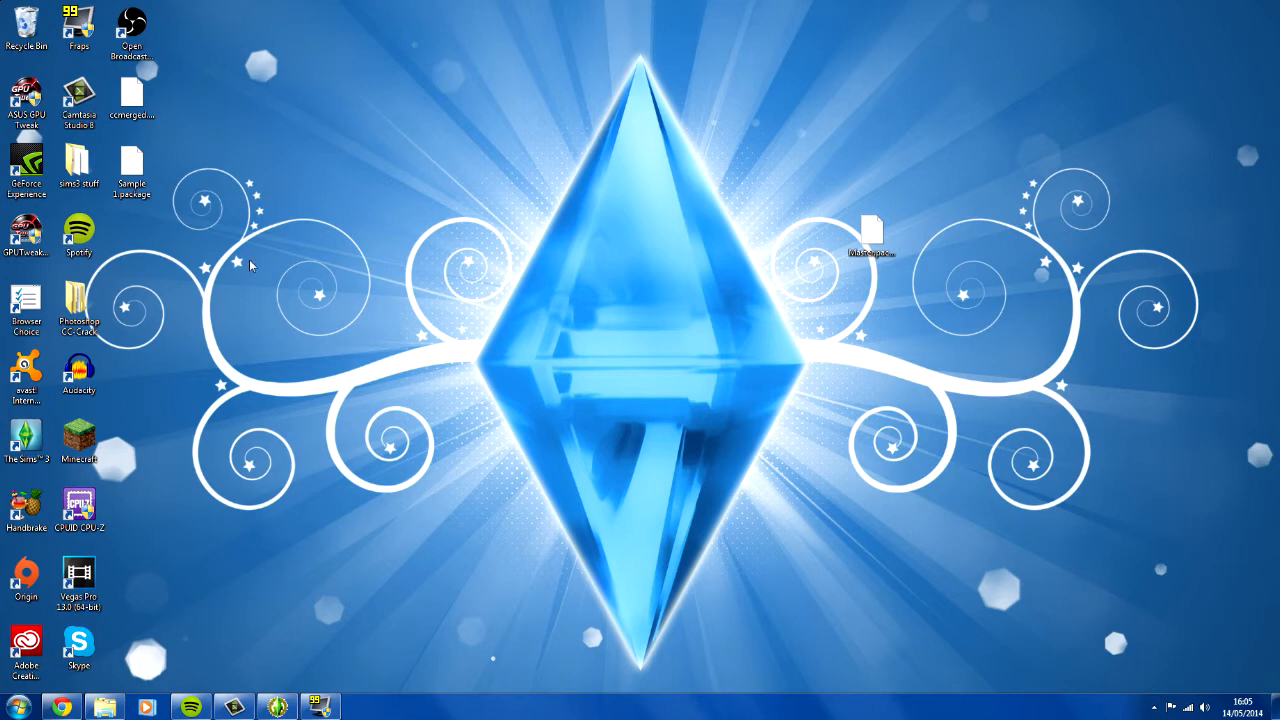
- Check Sample 1.package's size (1.16 MB) in Properties, then delete it to the Recycle Bin
{"action": "right_click", "coordinate": [131, 170]}
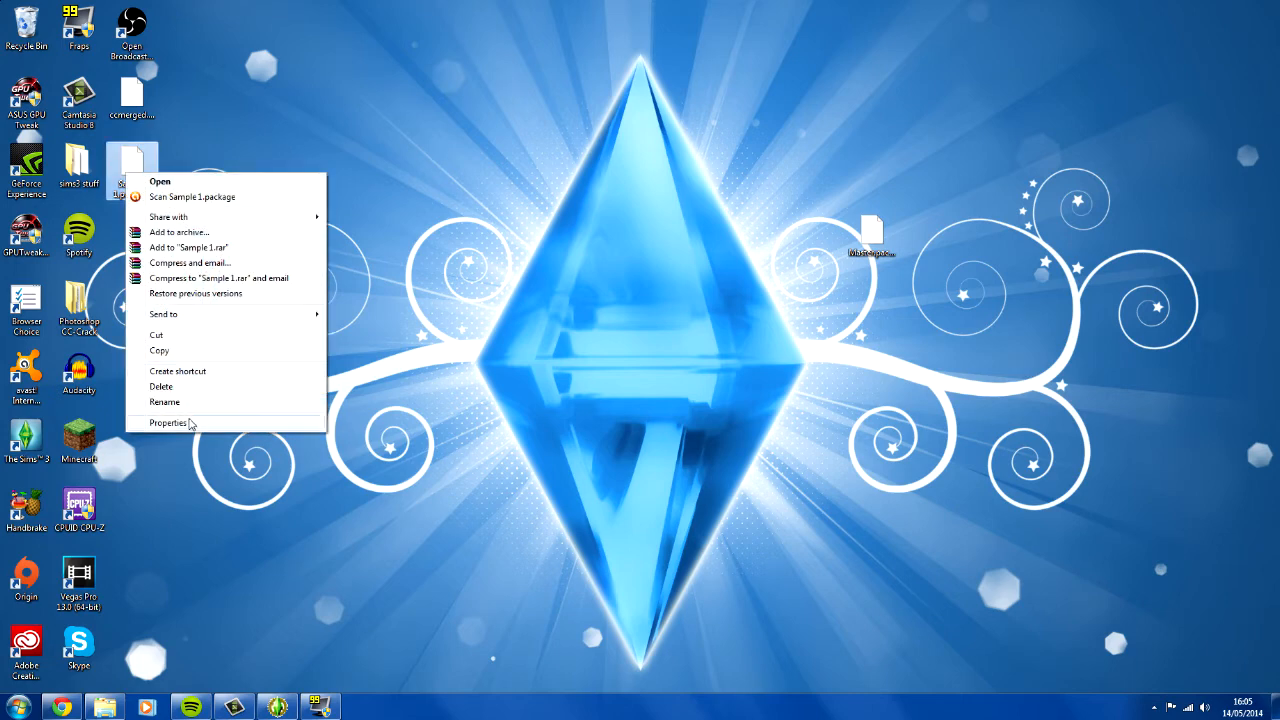
{"action": "left_click", "coordinate": [169, 422]}
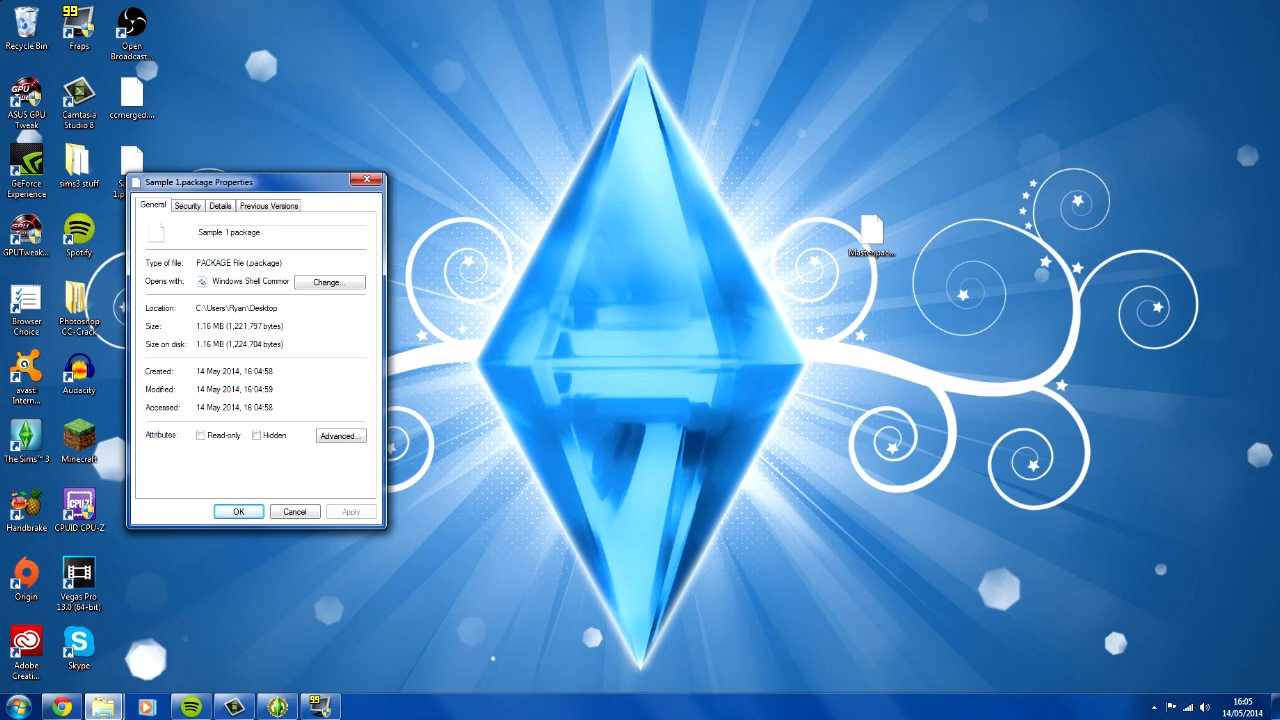
{"action": "mouse_move", "coordinate": [283, 519]}
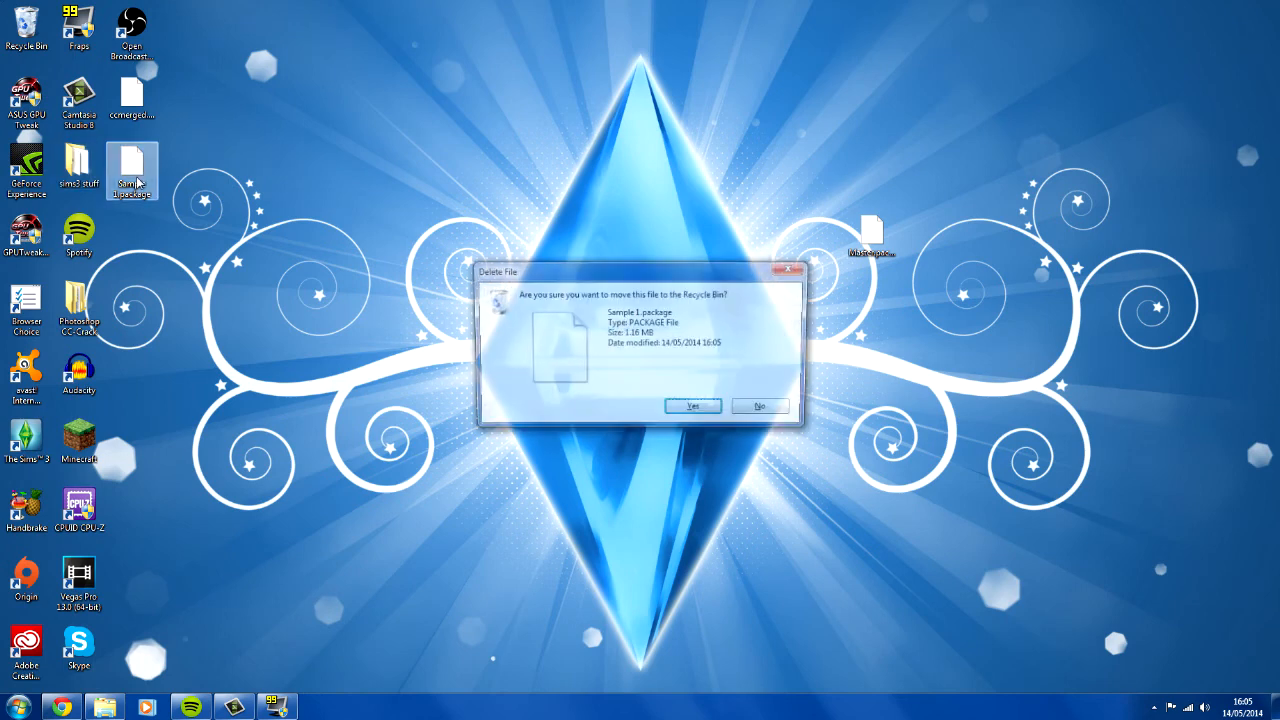
{"action": "left_click", "coordinate": [692, 405]}
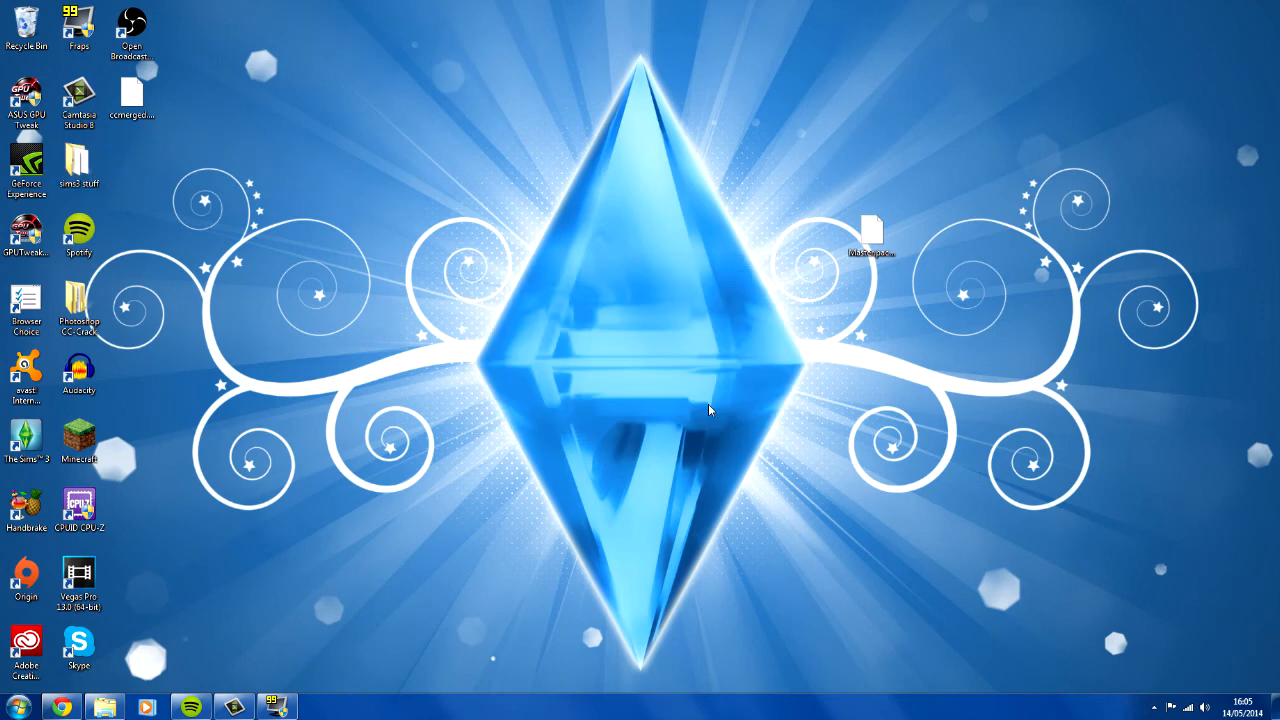